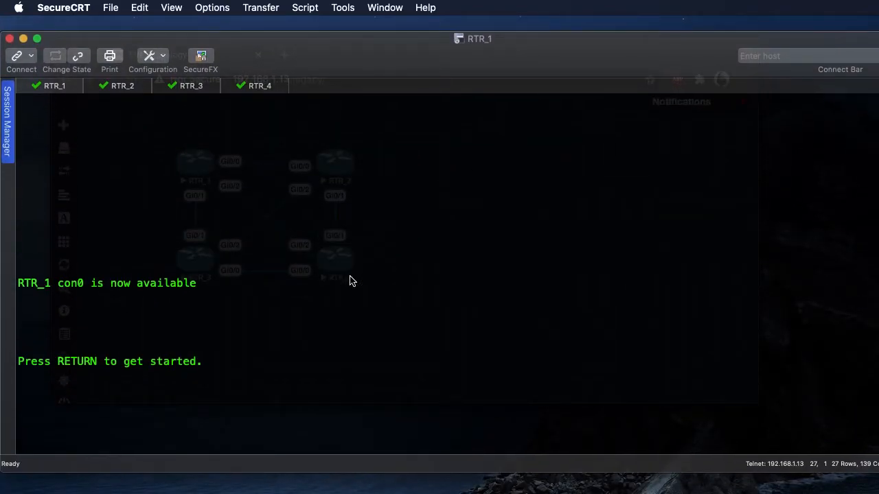
Step: Wake the RTR_1 console and enter privileged mode with en and the password
key(Return)
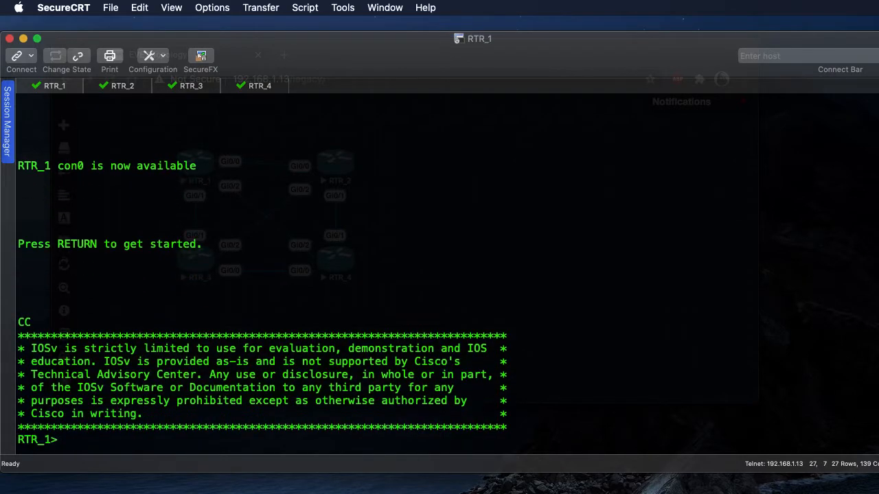
text(en)
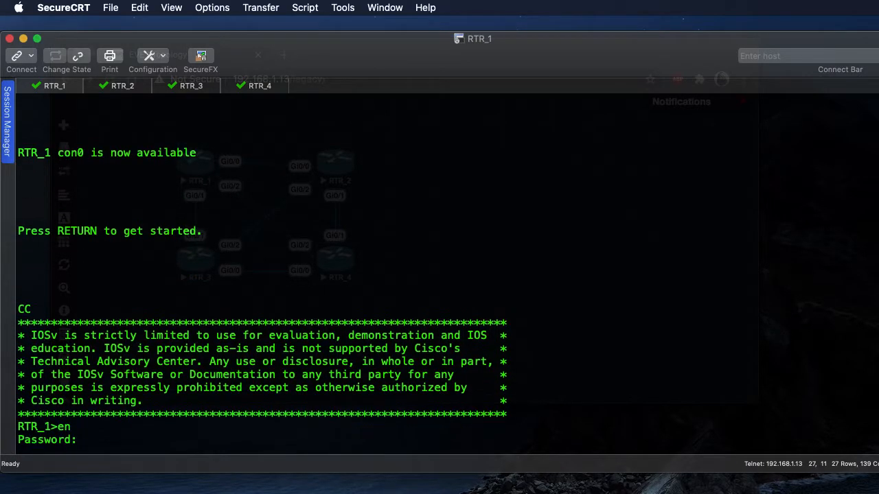
key(Return)
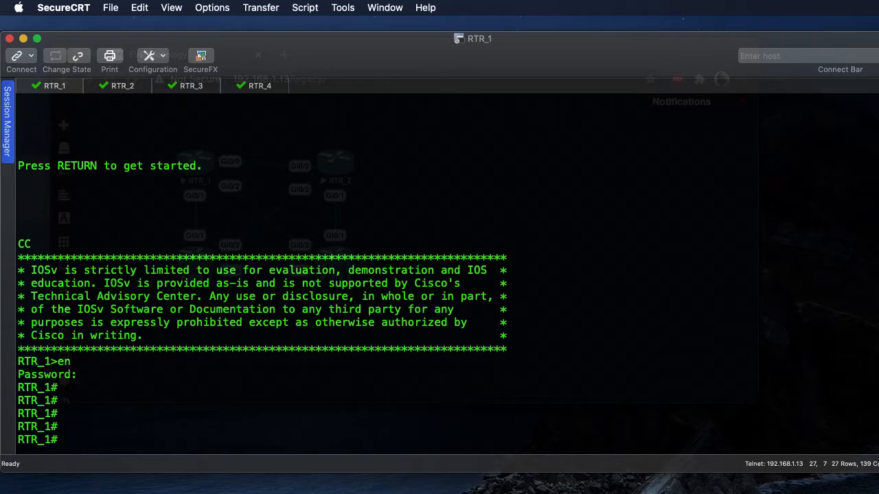
Step: Confirm 'sh run | s archive' returns nothing, then list flash0 contents with dir
text(sh run | s ar)
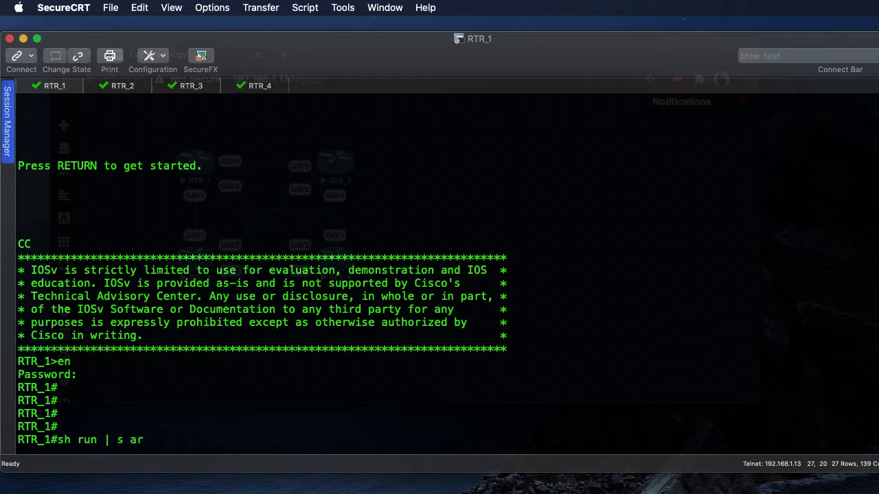
text(chive)
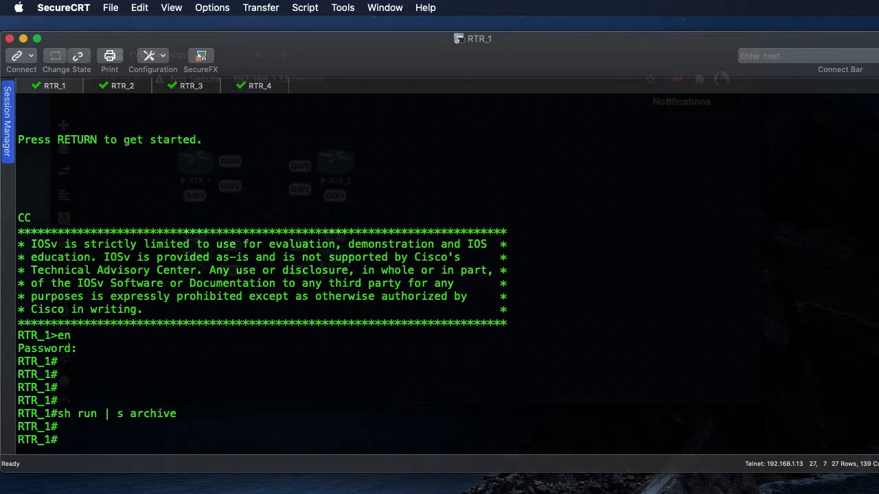
text(dir)
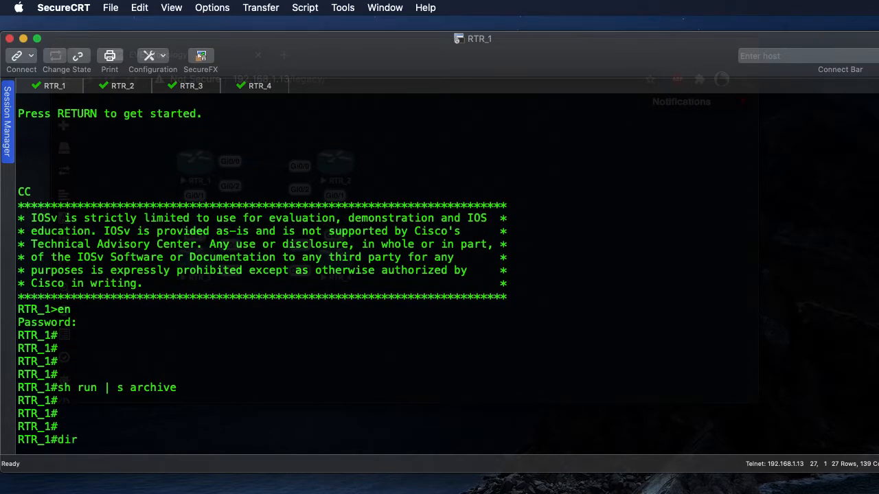
key(Return)
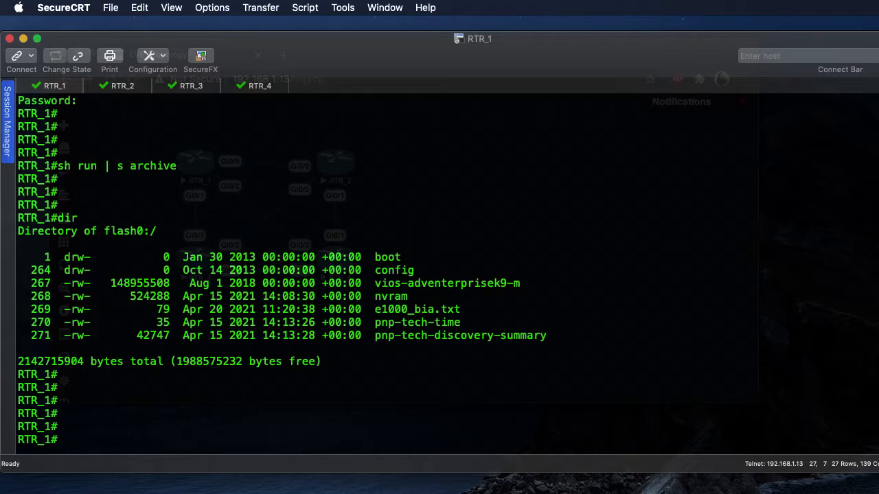
Step: Create the flash:/configs directory with mkdir and confirm it in the dir listing
text(mkdir)
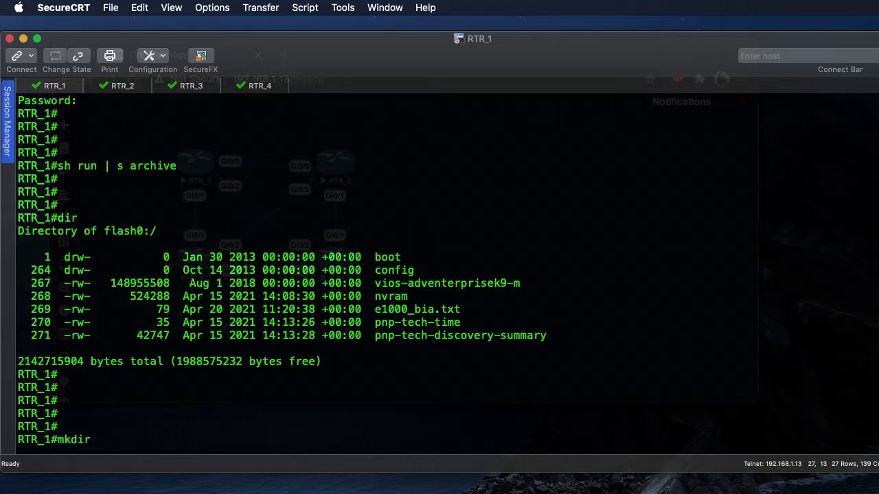
text(flash:/configg)
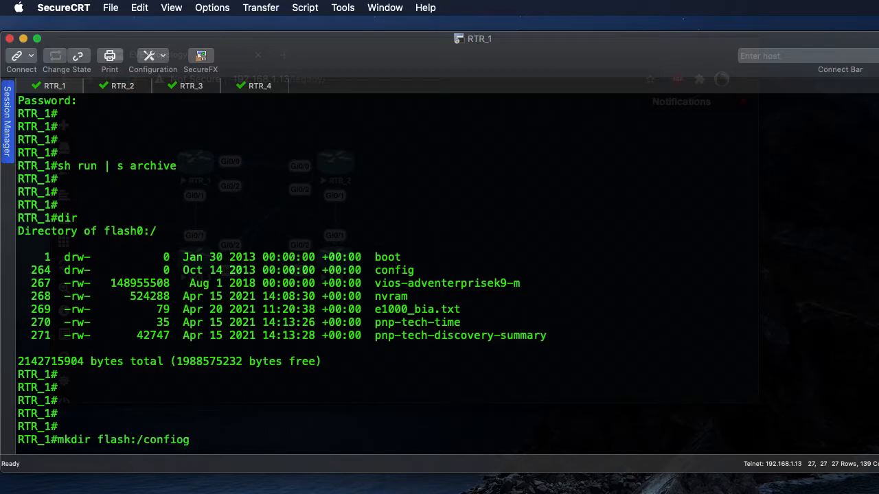
key(Backspace)
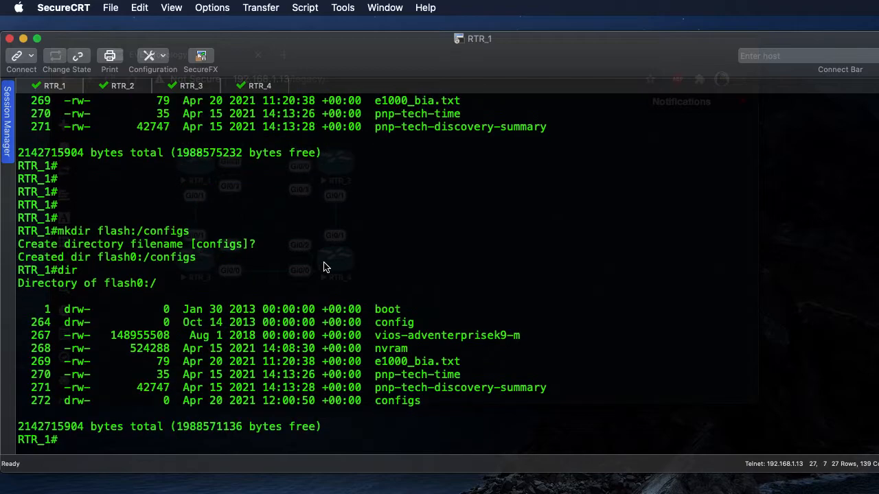
double_click(396, 401)
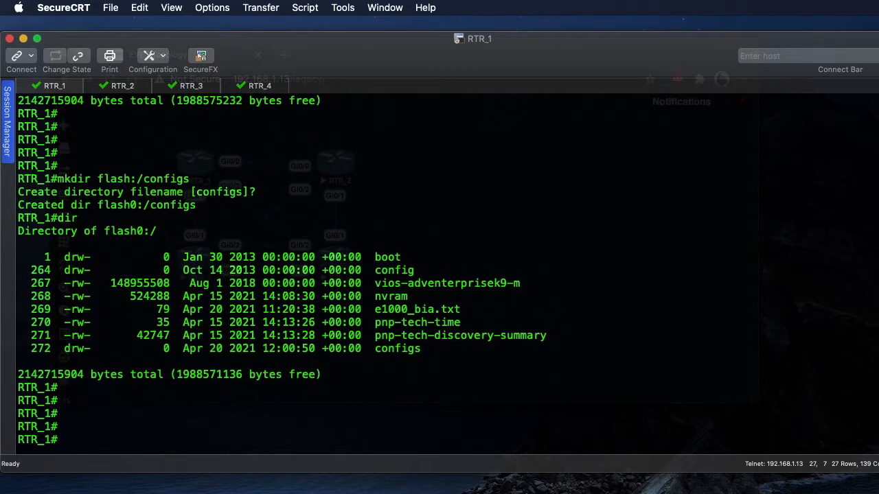
Step: Enter conf t and set 'logging buffered 100000 informational'
text(conf t)
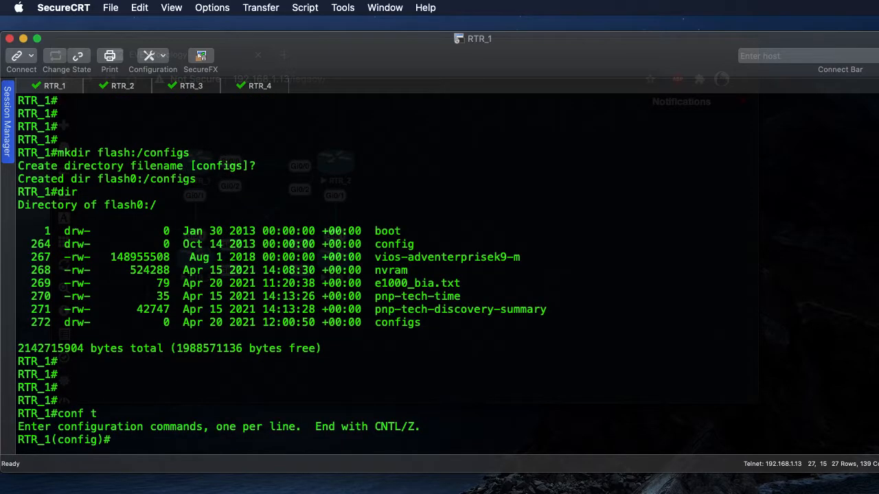
key(enter)
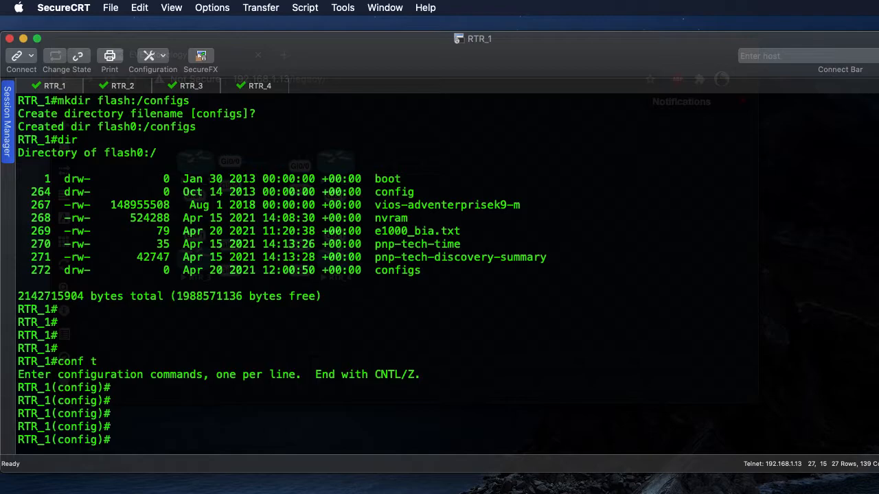
text(logging buffered 1)
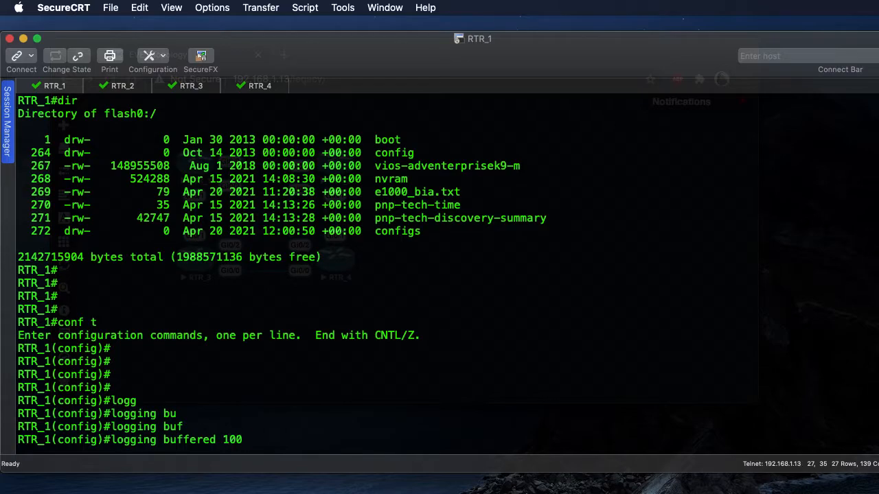
text(000 in)
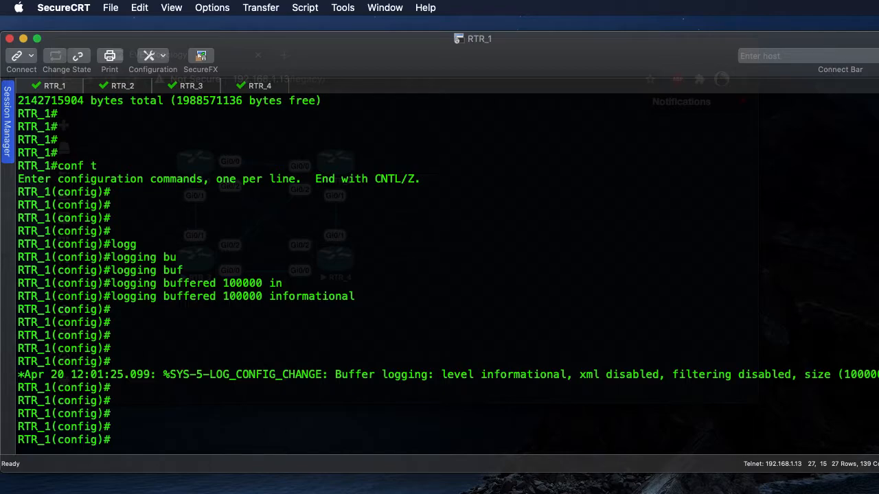
Step: Under archive log config, enable logging with size 500, plaintext syslog notify, and hidekeys
text(arc)
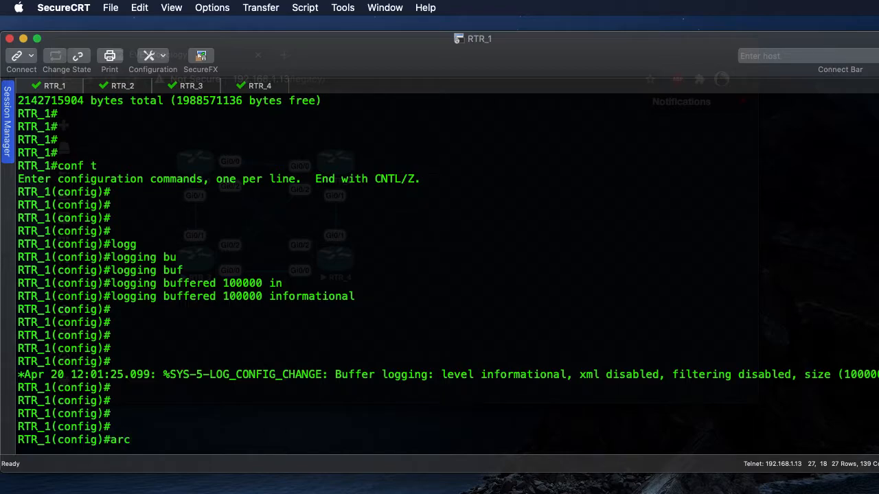
text(hive)
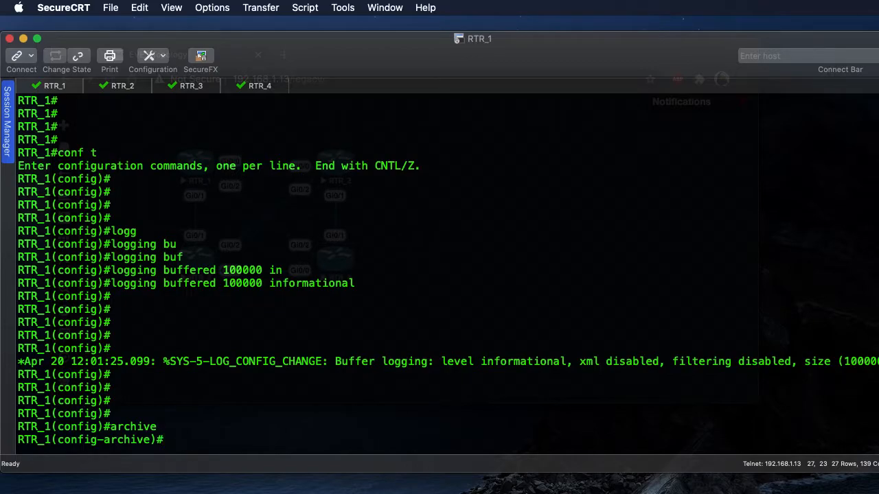
text(log config)
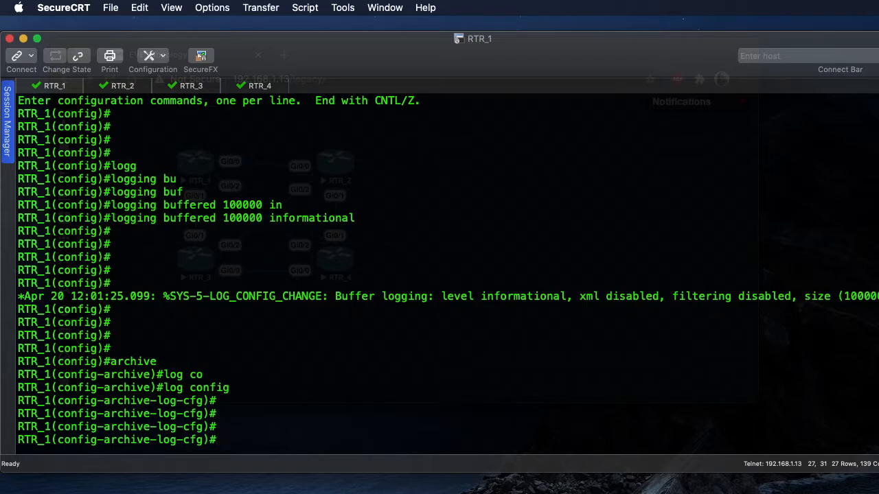
text(logging)
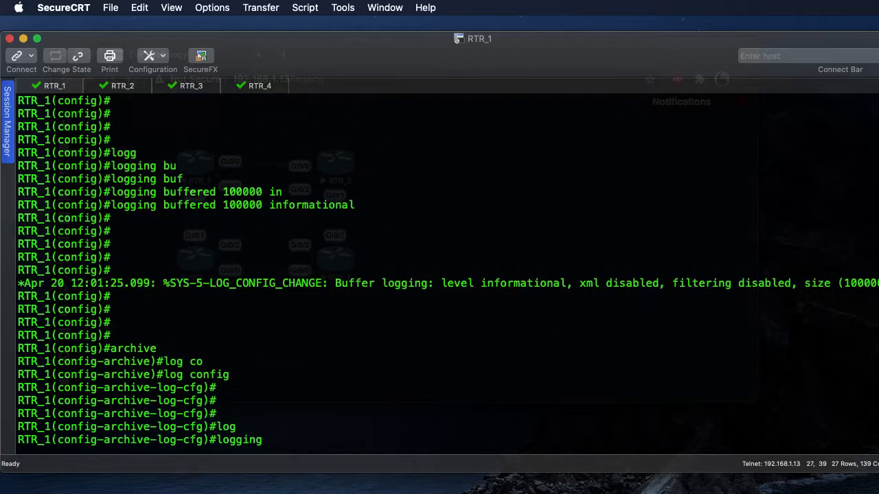
text(en)
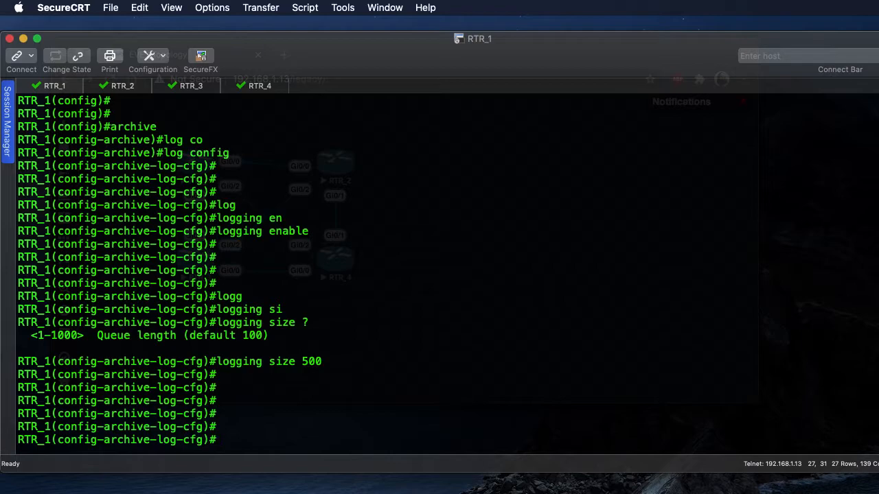
text(notify syslog contenttype plaintext)
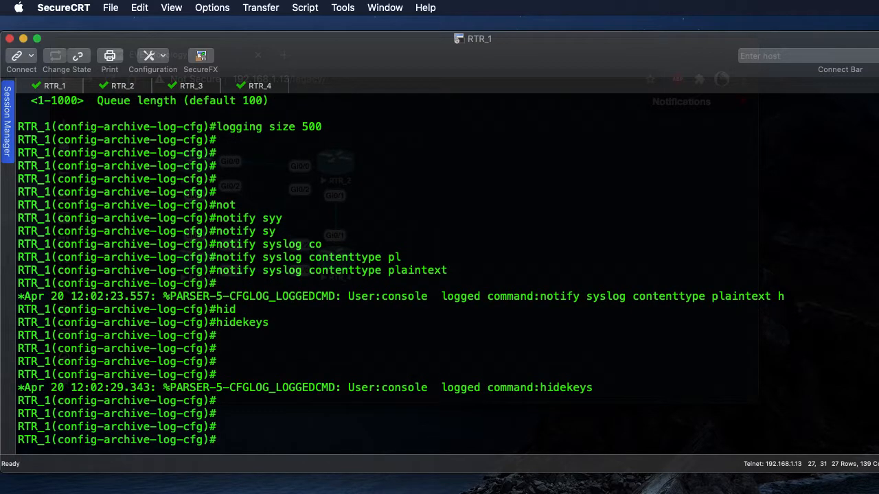
Step: Set archive path flash:/configs/$h-, enable write-memory archiving, and end configuration mode
text(exit)
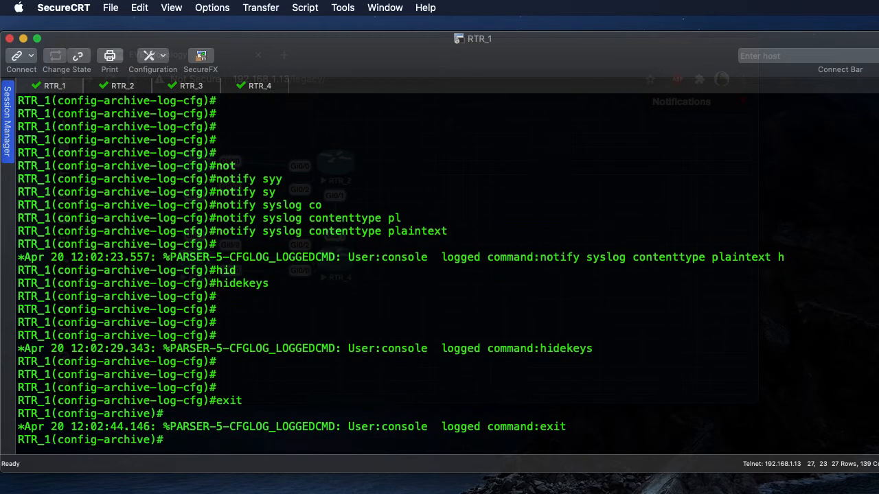
text(path)
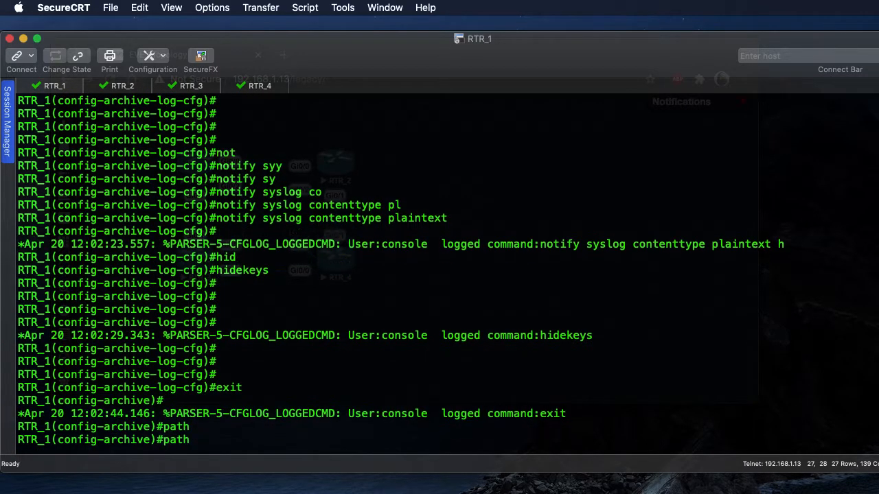
text(flas)
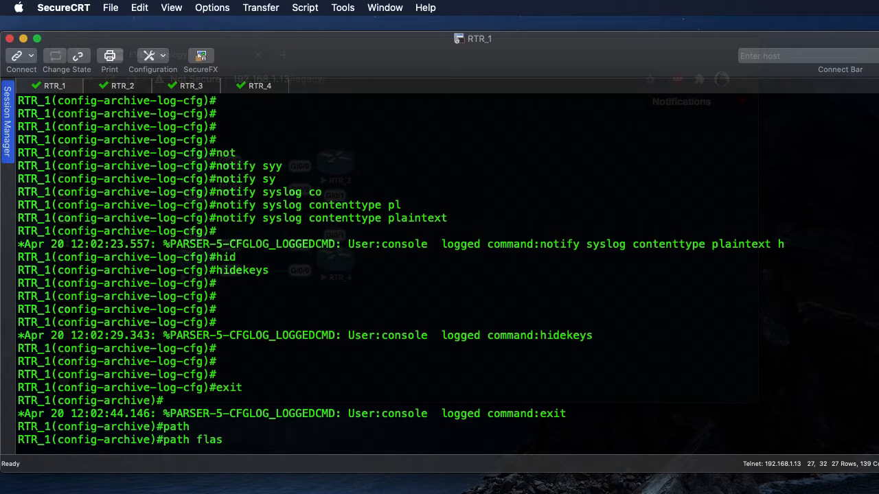
text(h:)
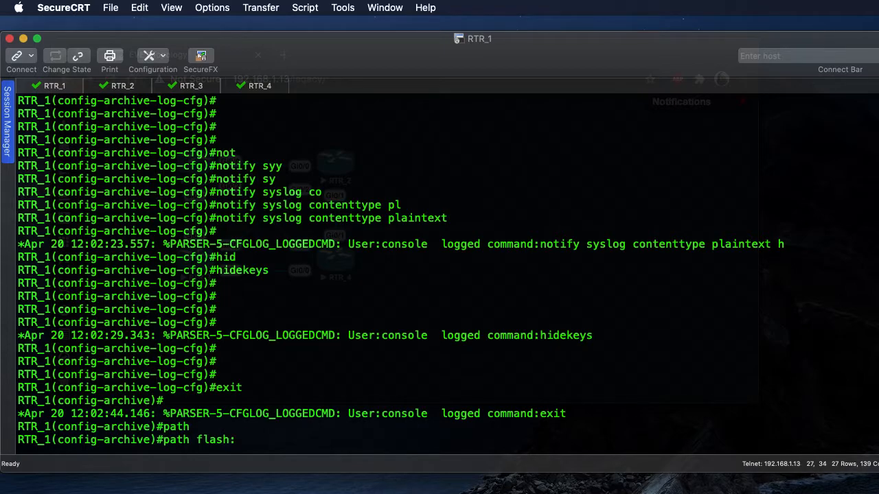
text(co)
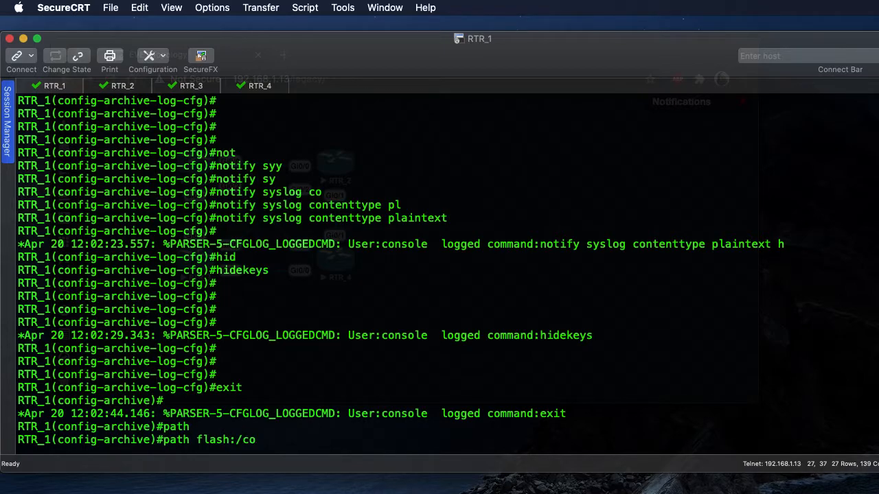
text(ni)
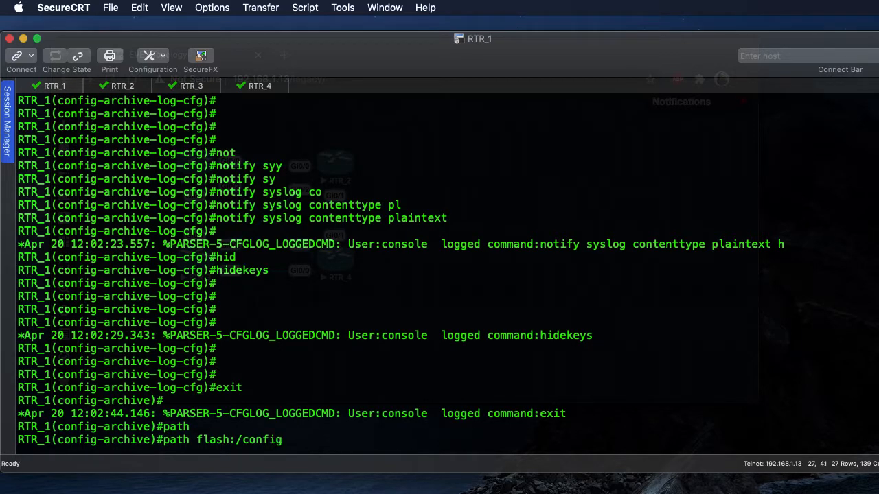
text(s/)
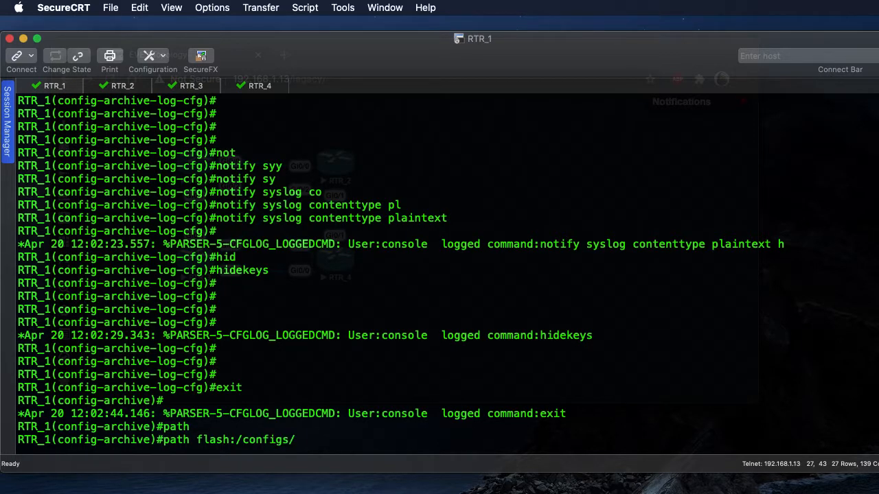
text($)
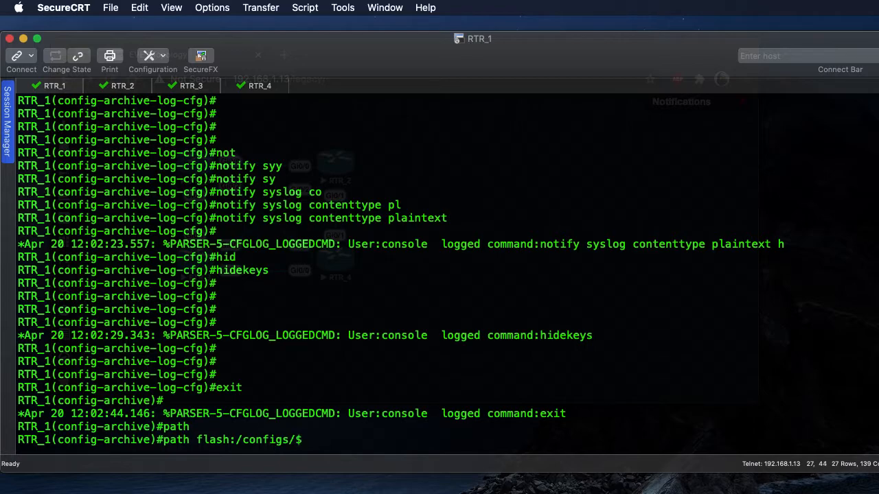
text(h)
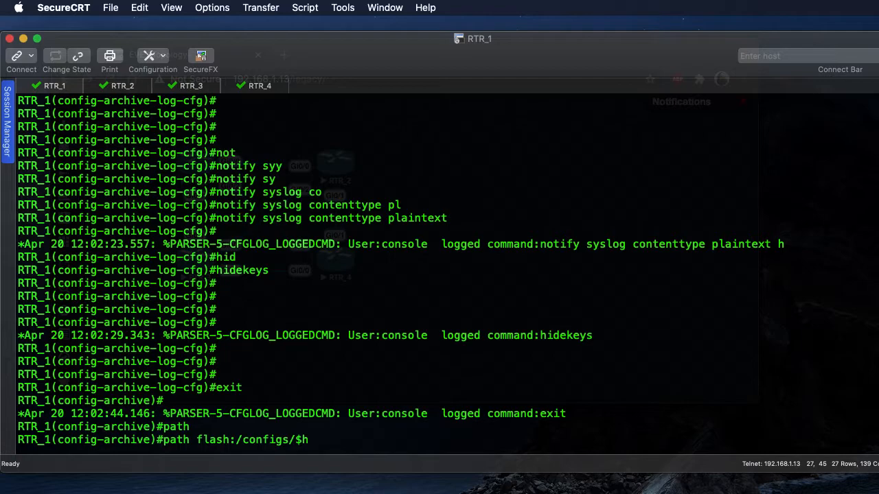
text(-)
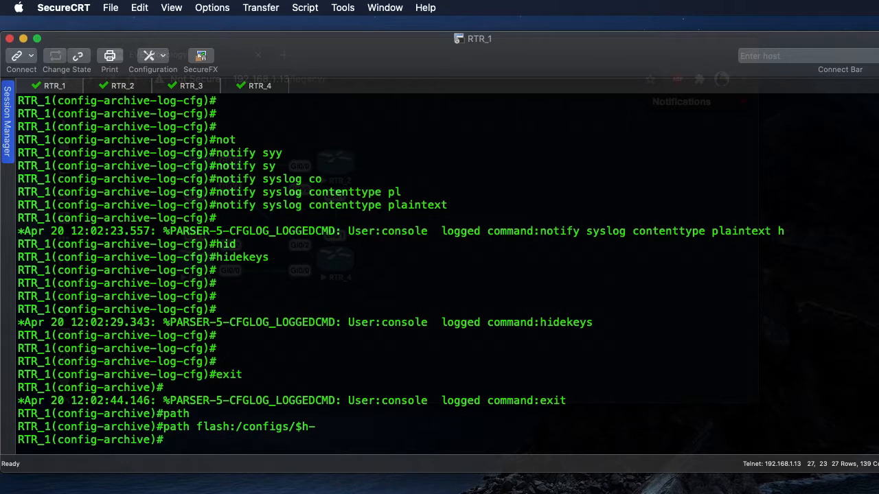
text(write-memory)
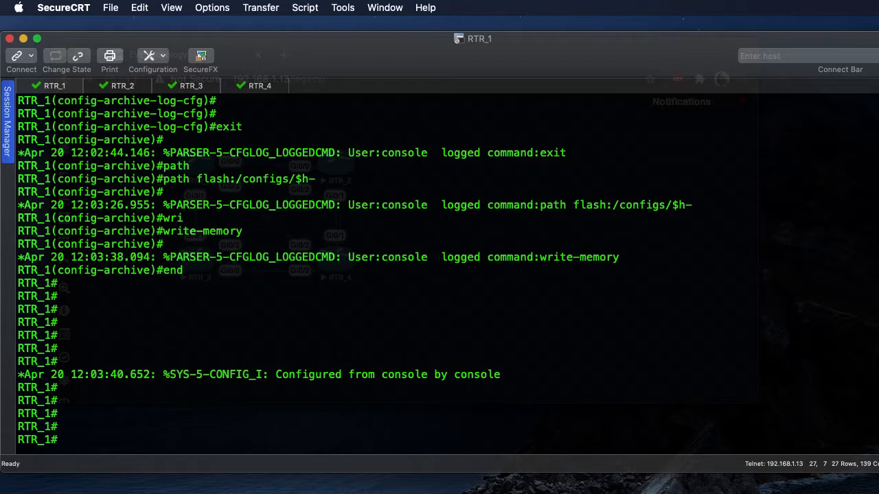
Step: Check sh archive: no saved configs, next file flash:/configs/RTR_1--<timestamp>-0; then start wr mem
text(sh)
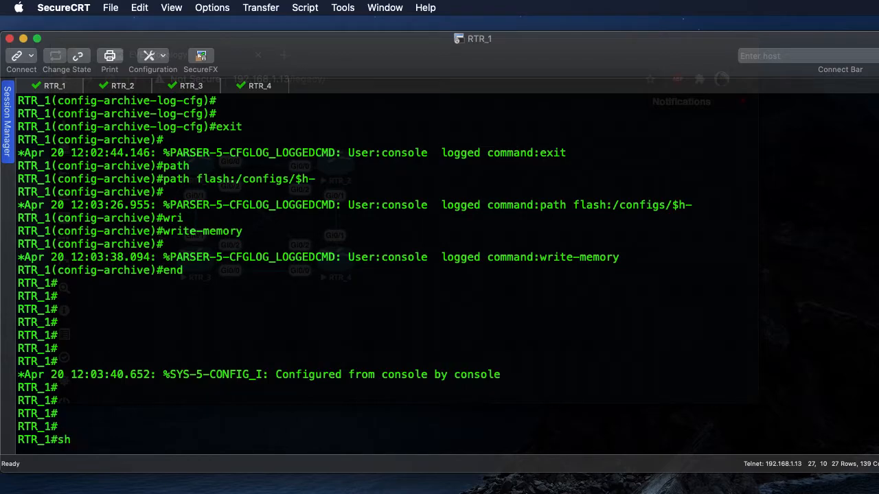
text(archive)
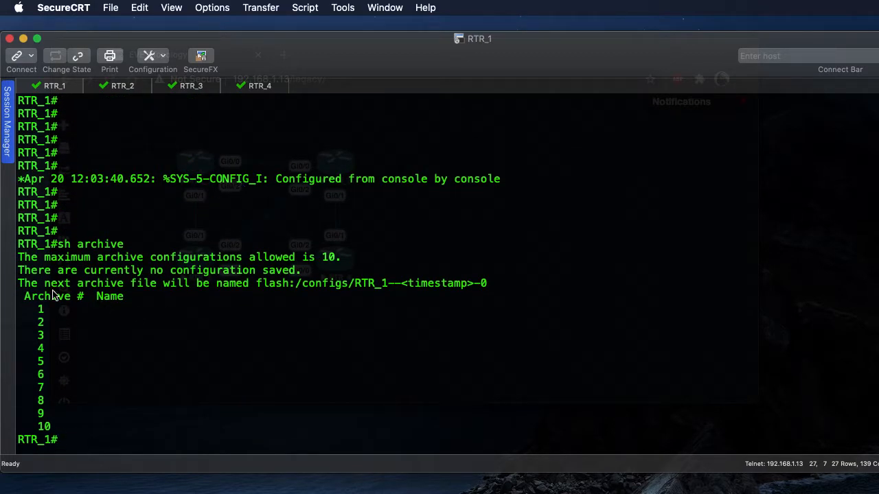
mouse_move(256, 303)
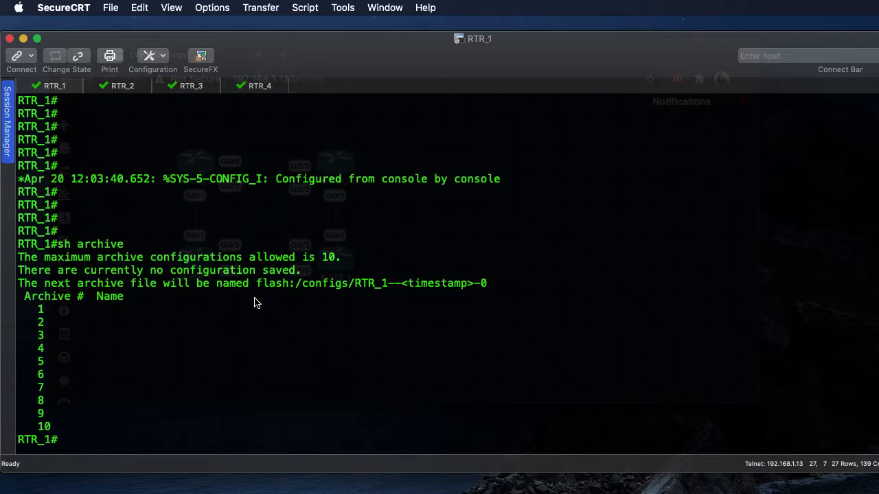
double_click(268, 284)
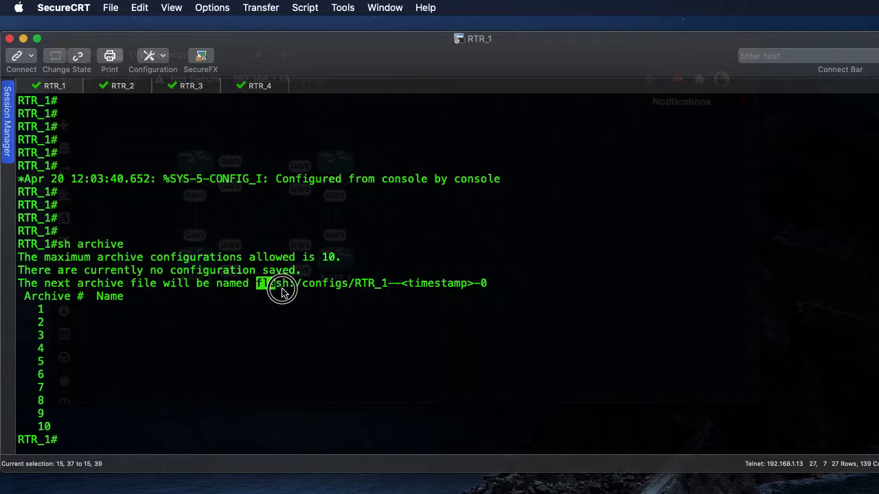
drag(258, 283, 484, 283)
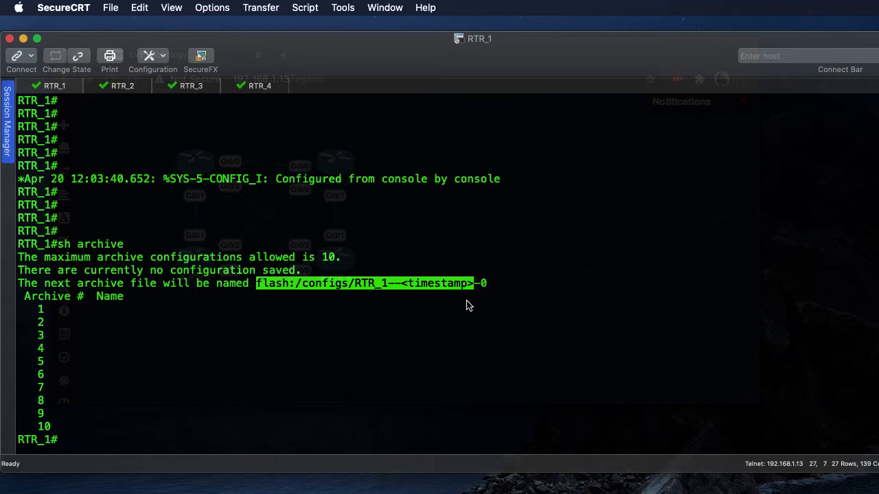
text(wr mem)
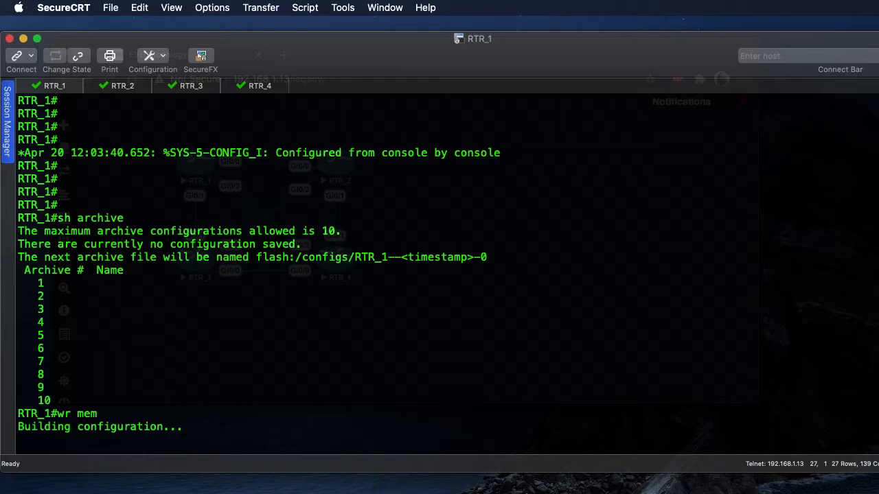
Step: Finish wr mem and confirm flash:/configs/RTR_1--Apr-20-12-04-08.048-0 is the most recent archive
key(Return)
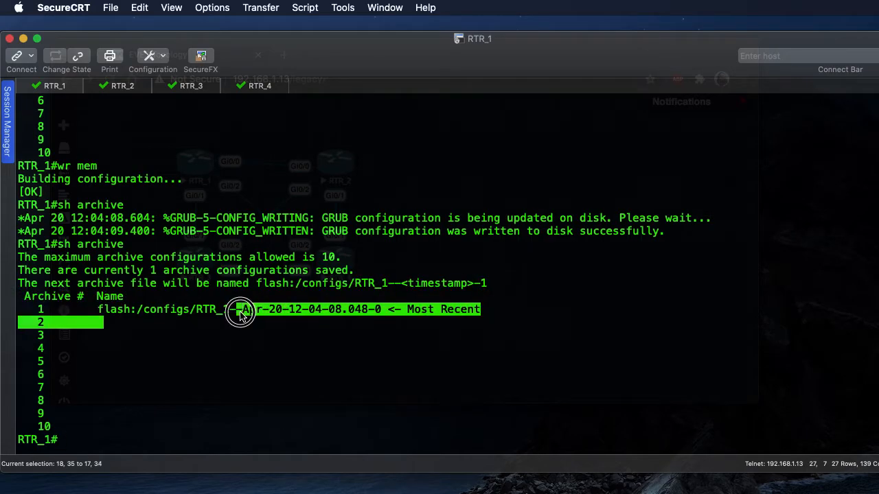
click(282, 405)
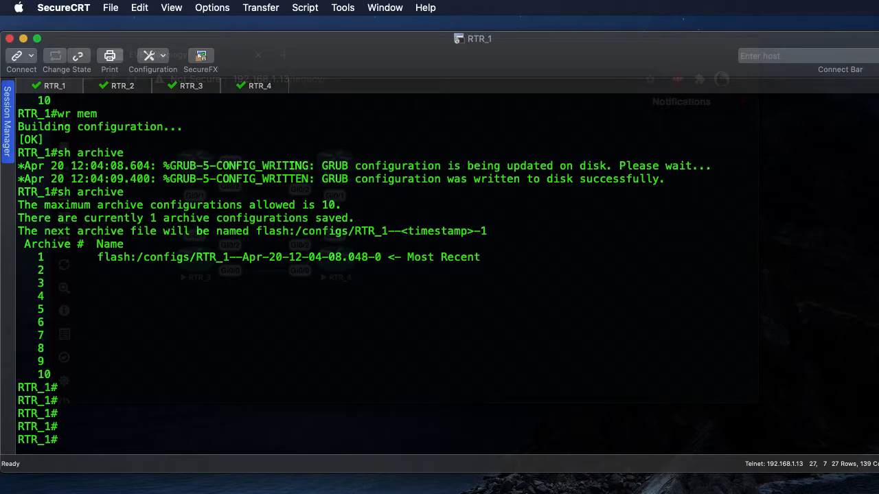
Step: Display flash:/configs/RTR_1--Apr-20-12-04-08.048-0 with more, paging through to its end
text(more)
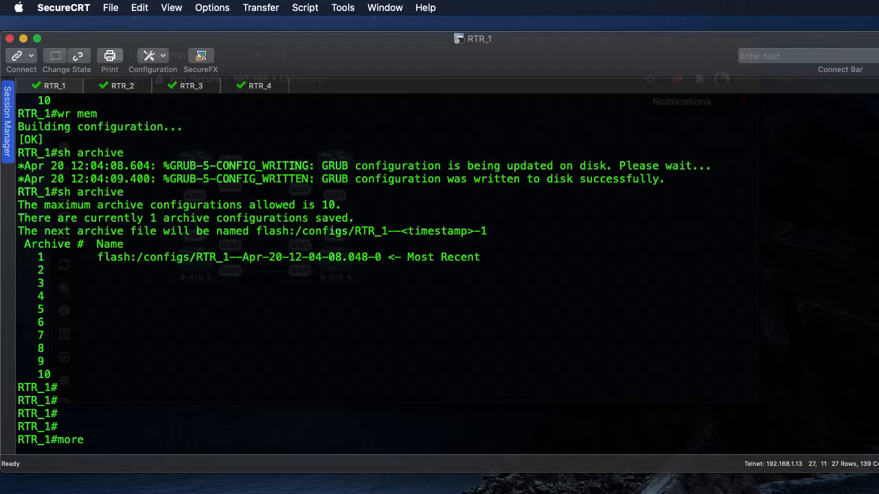
mouse_move(232, 335)
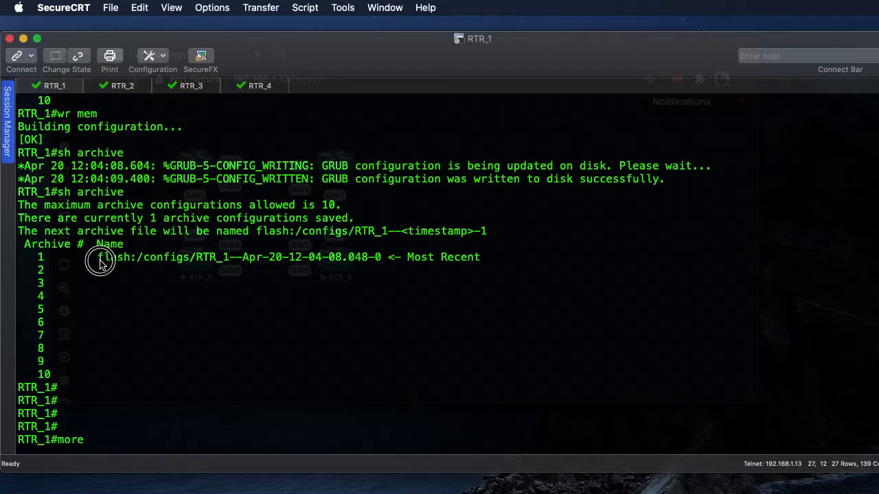
drag(99, 257, 381, 257)
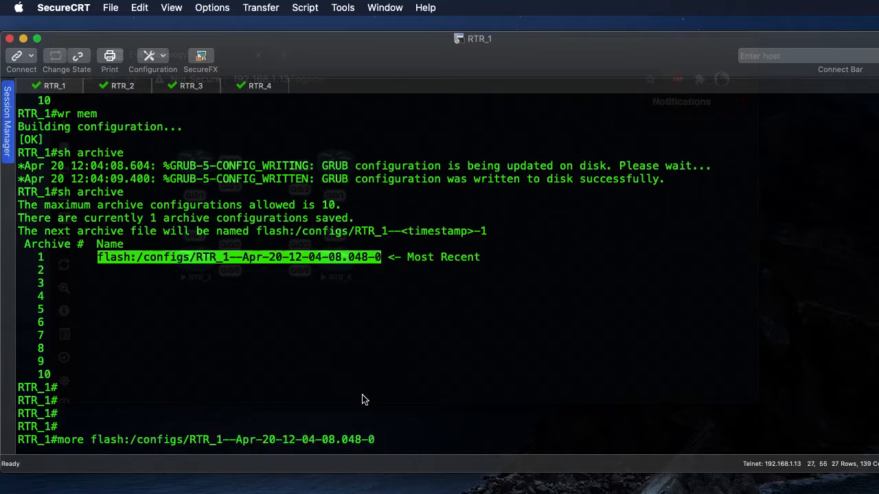
key(Return)
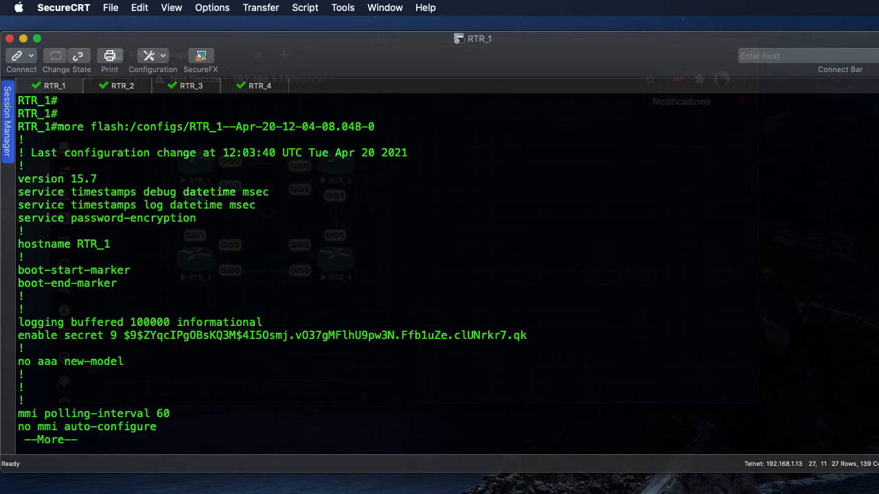
key(space)
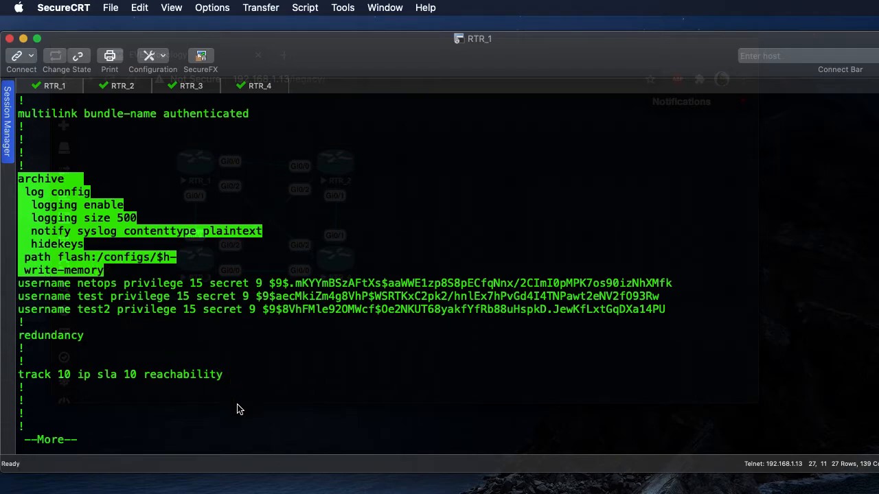
key(space)
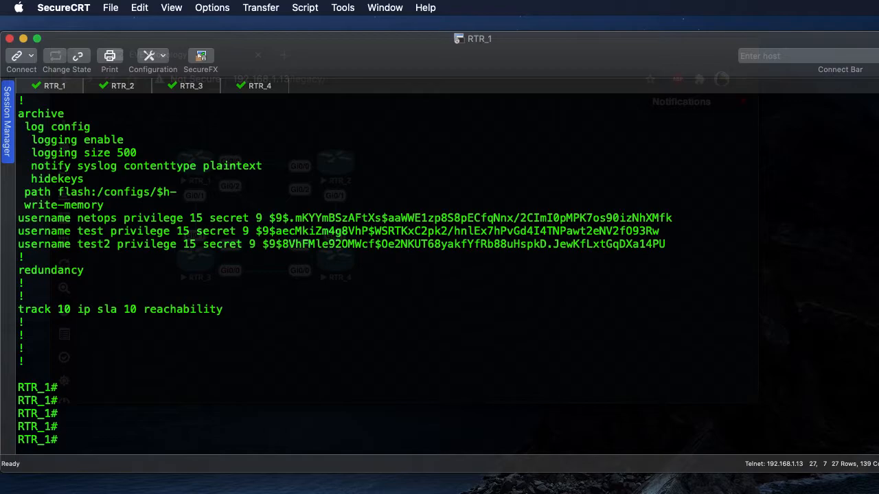
Step: Run 'sh archive log config all' to list the seven logged commands, logging enable through write-memory
text(sh)
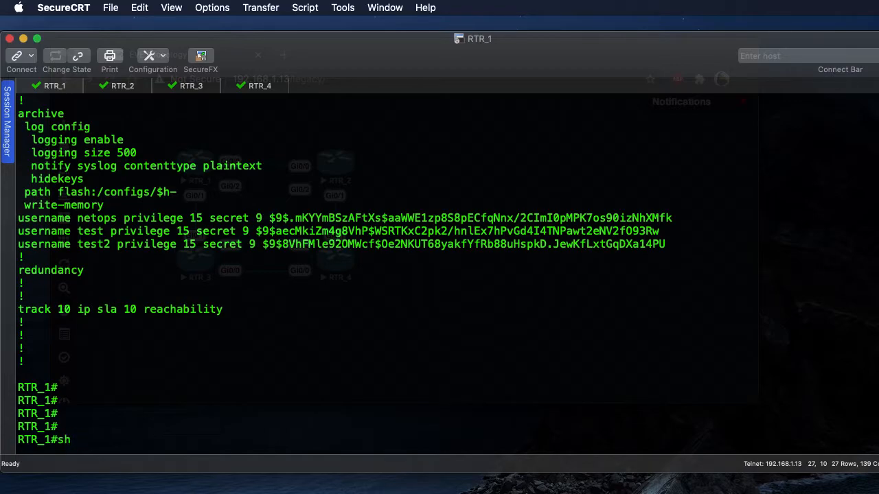
text(sr)
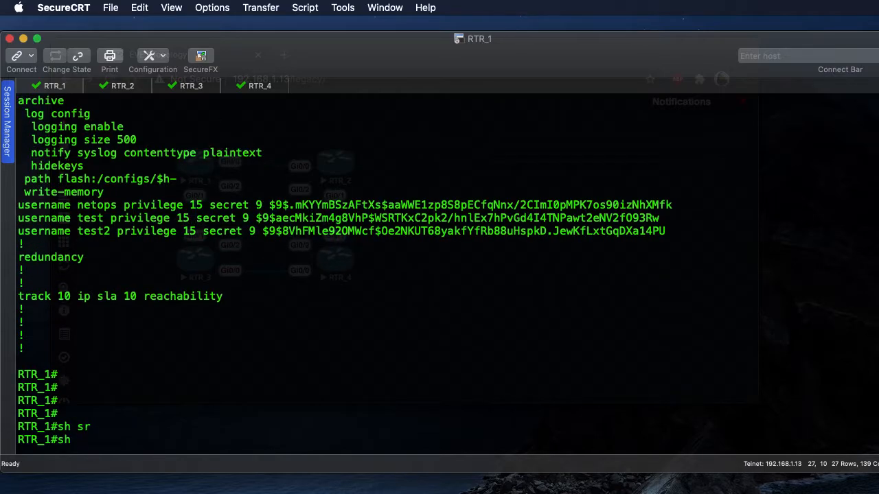
text(archive log)
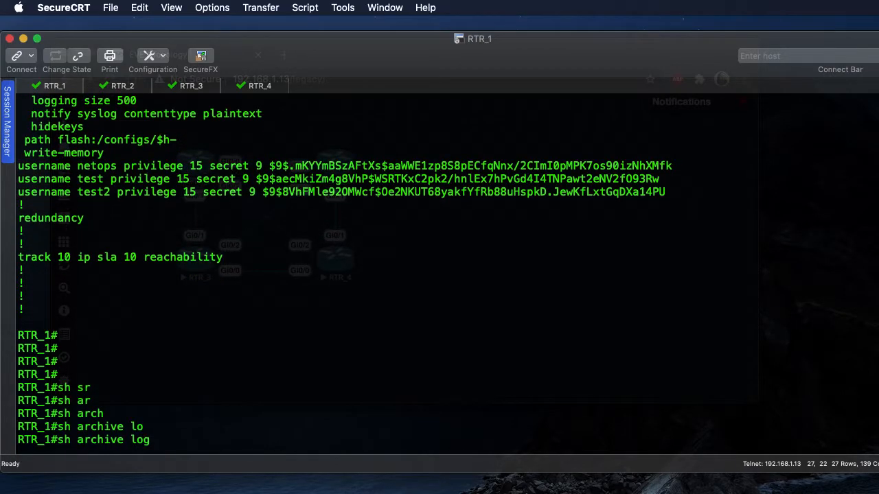
text(config all)
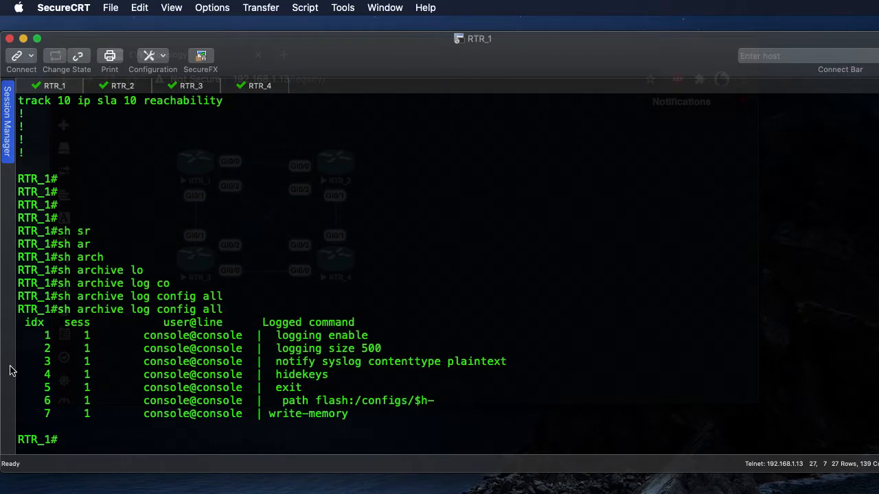
drag(21, 335, 357, 426)
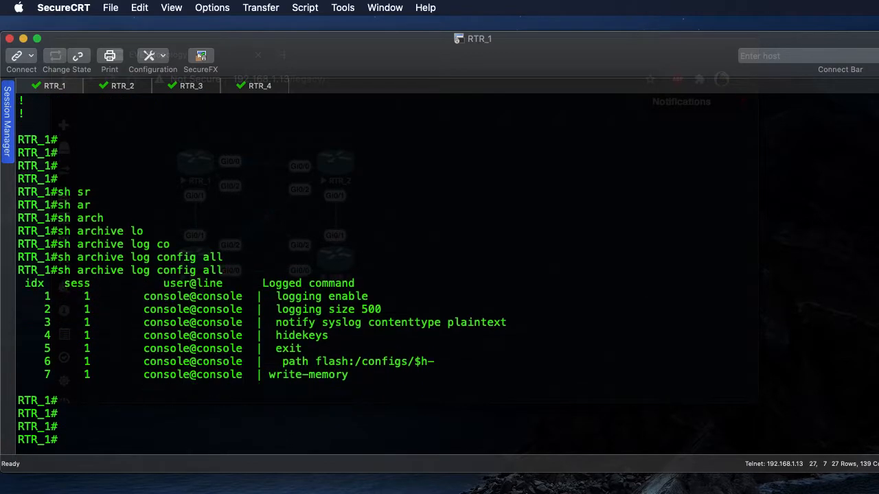
text(s)
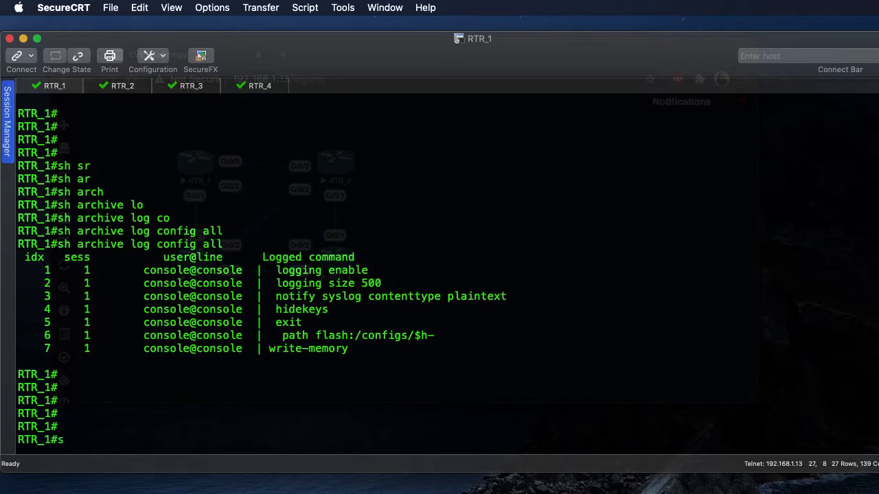
text(h log)
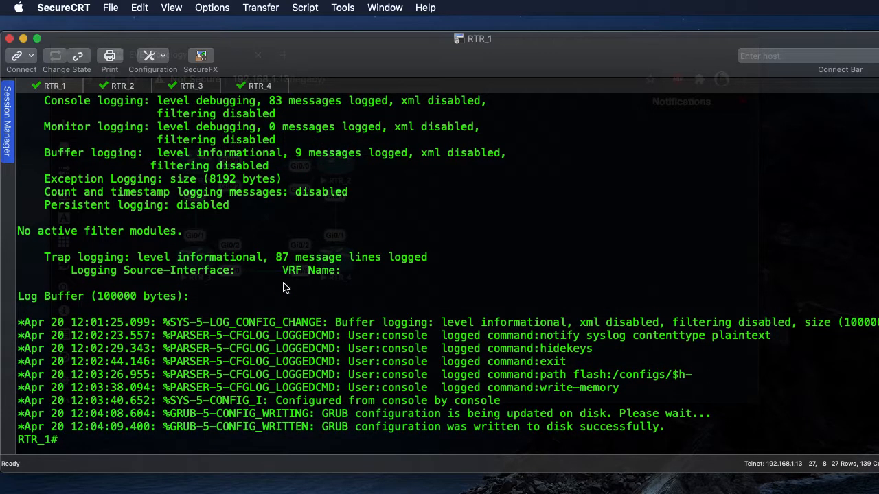
mouse_move(604, 346)
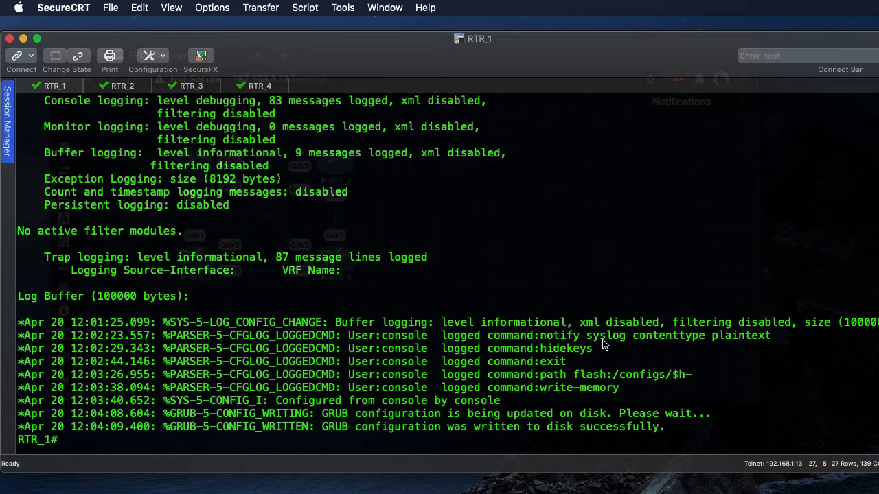
double_click(552, 361)
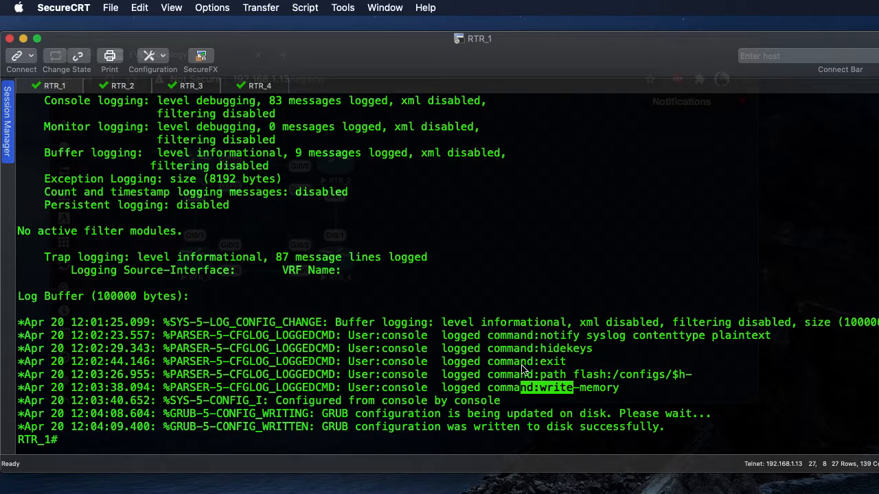
key(Return)
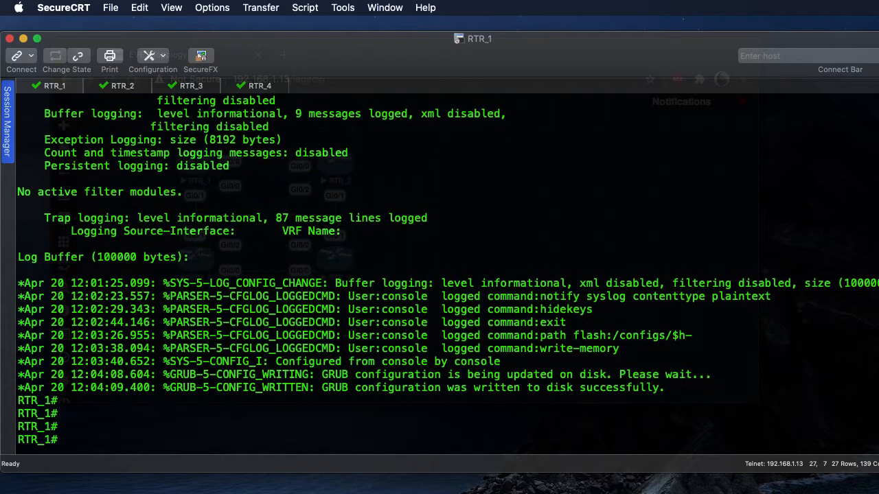
text(conf t)
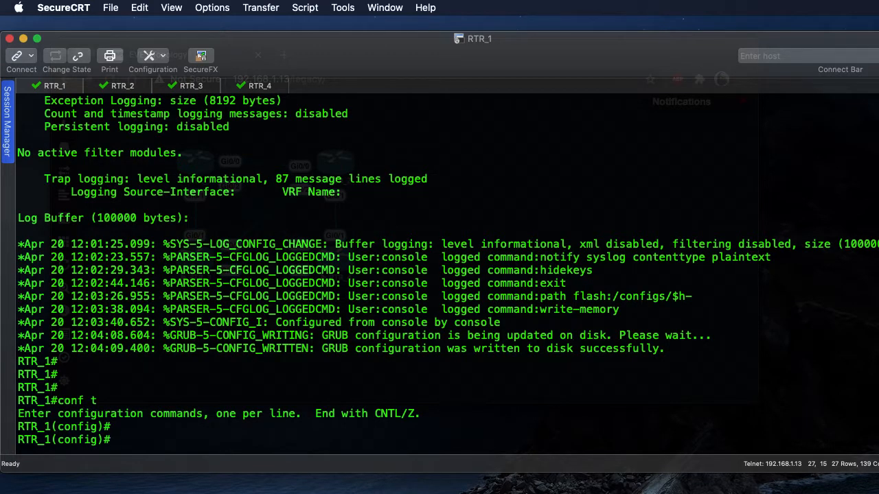
text(user)
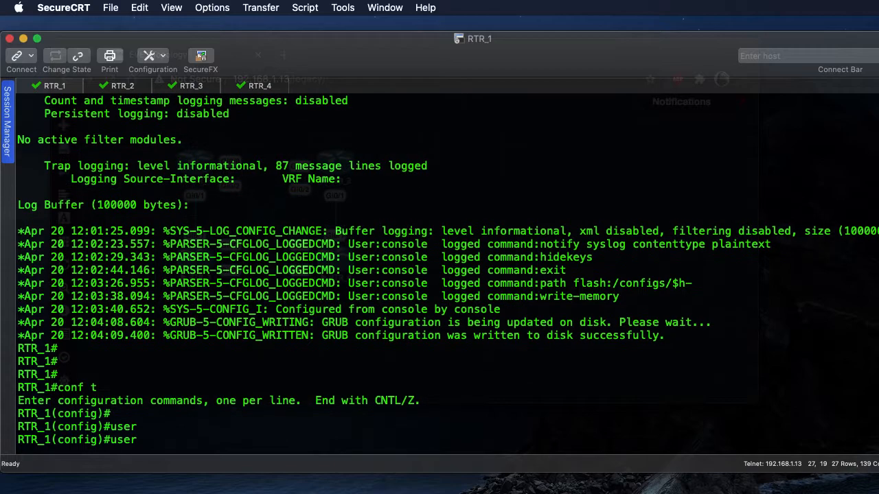
text(name)
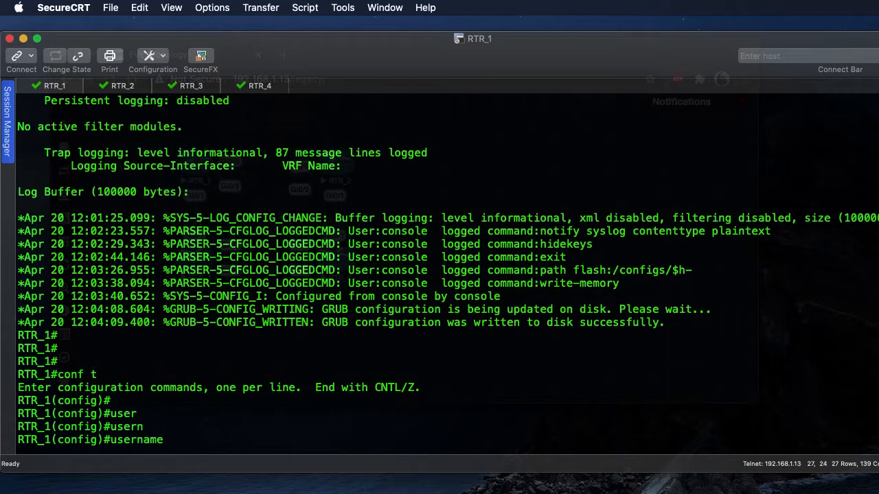
text(tes)
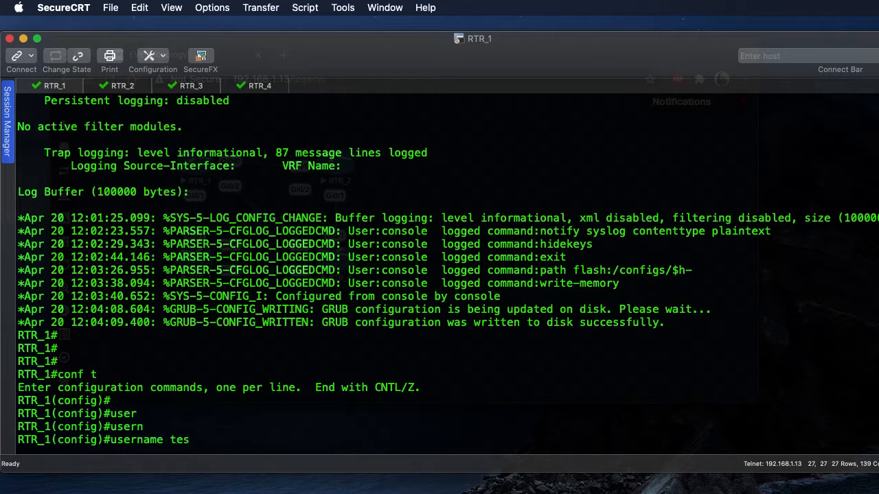
text(t3 privilege 15)
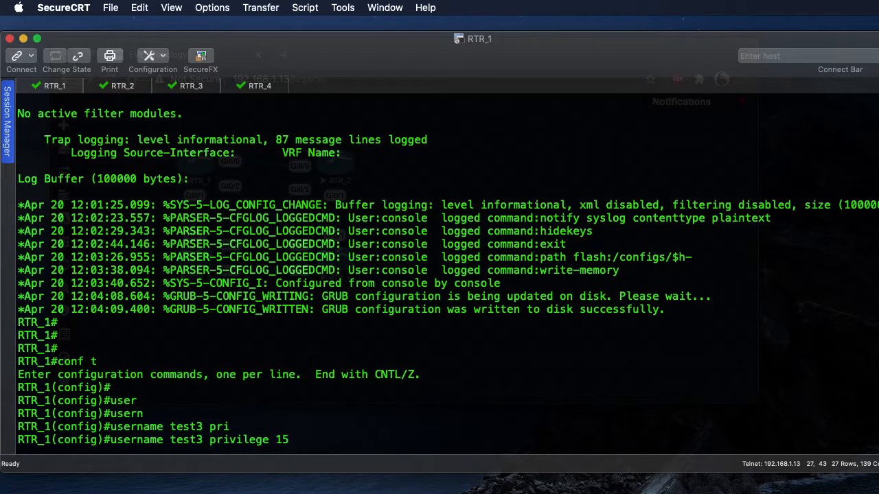
text(algorithm-type)
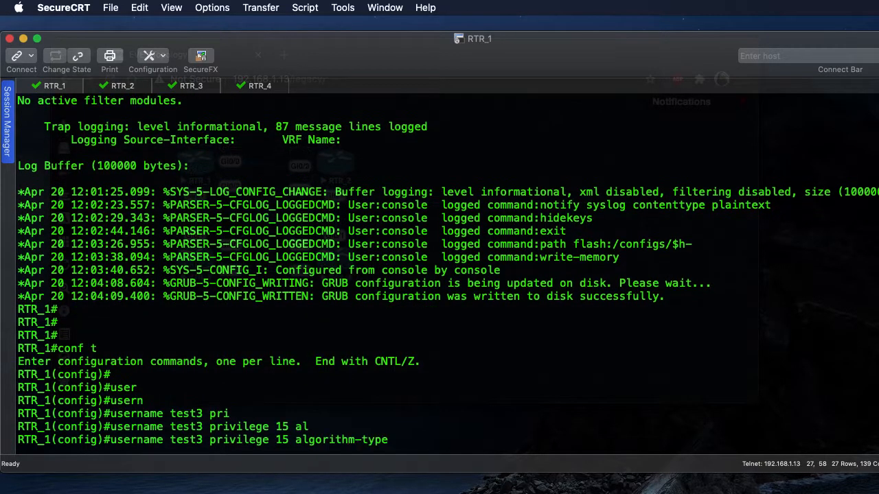
text(scrypt sw)
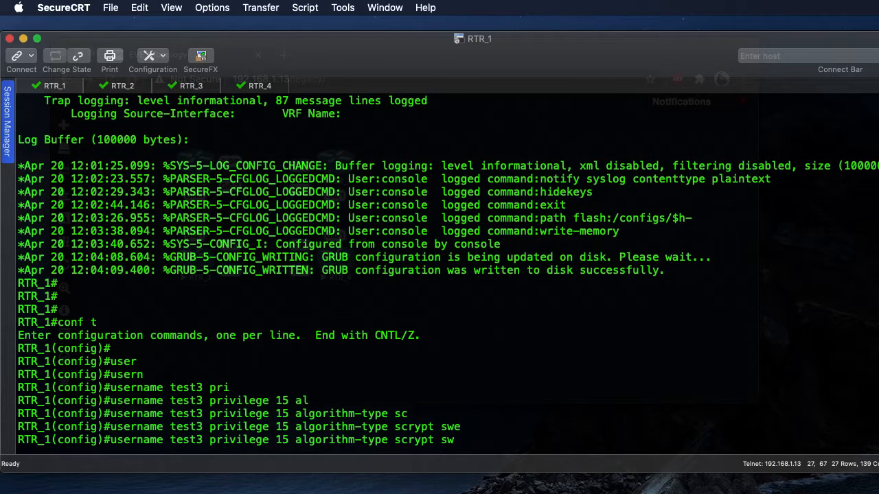
text(ecret)
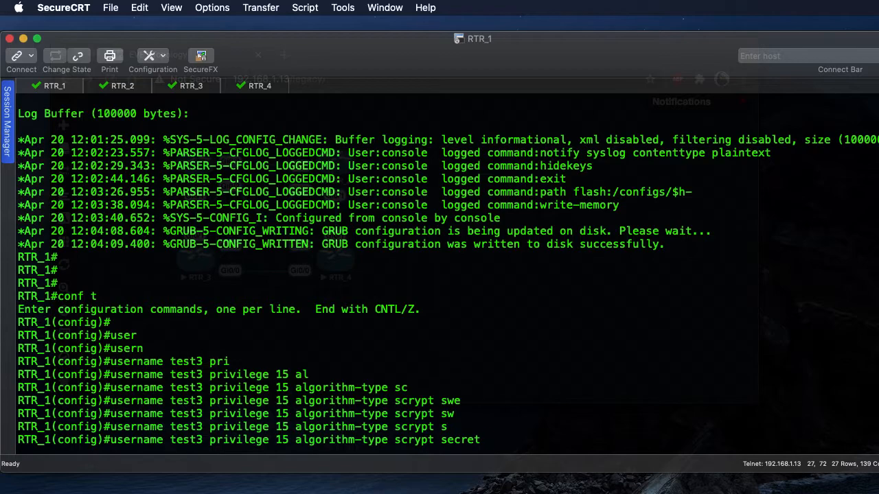
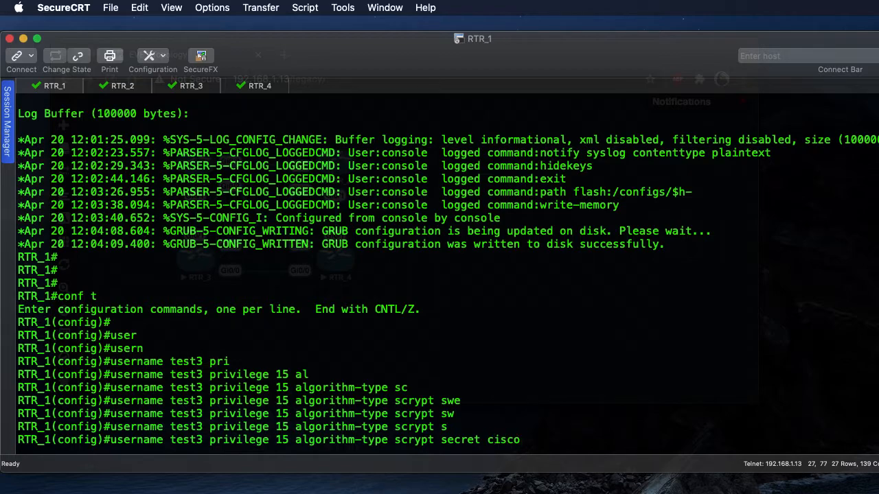
key(Return)
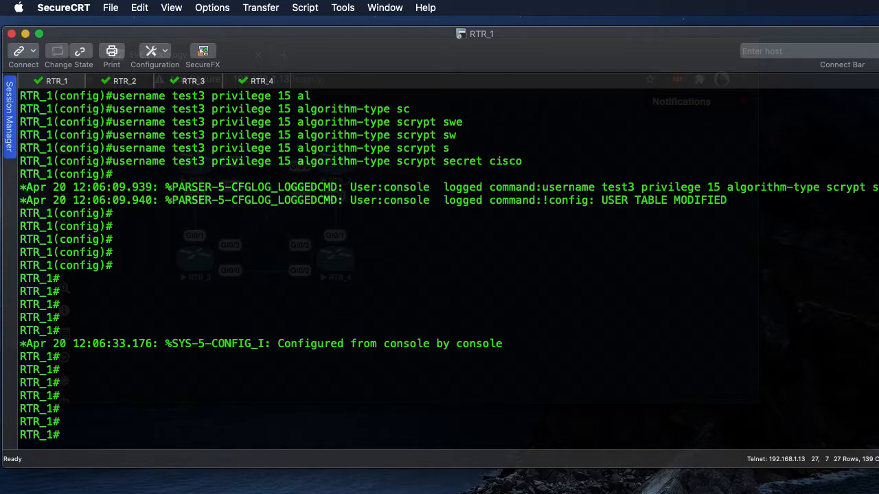
Step: Filter RTR_1's running config with 'sh run | s ^logging|^archive' to show logging and archive lines
text(sh run | s)
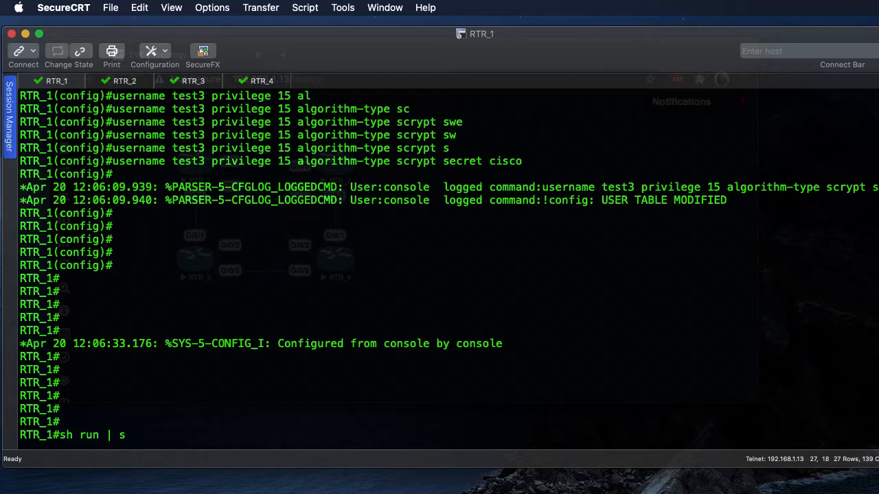
text(^lo)
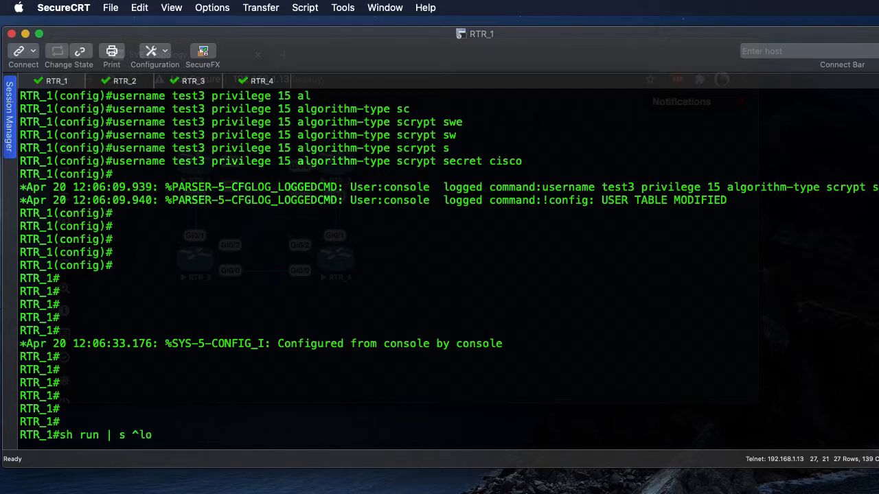
text(gging)
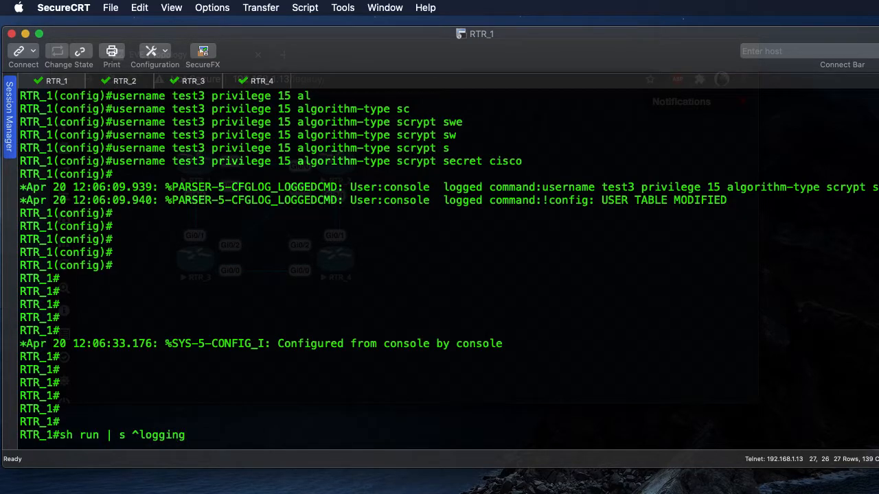
text(|^)
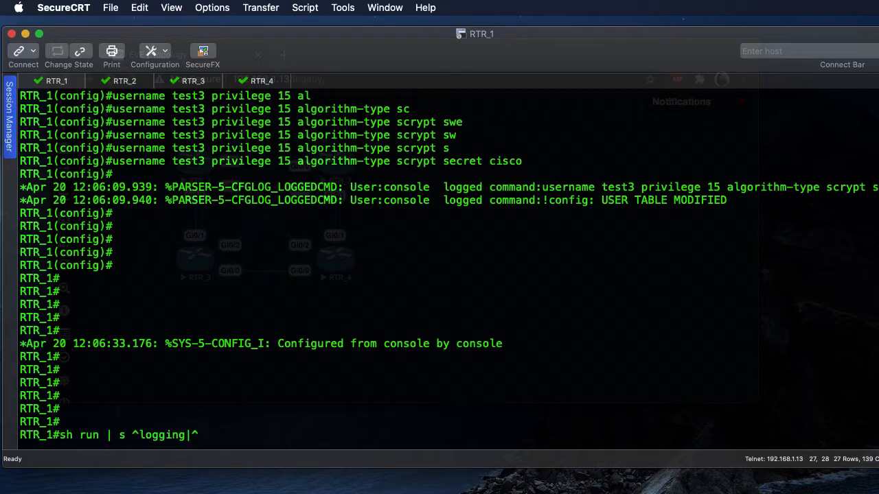
text(archive)
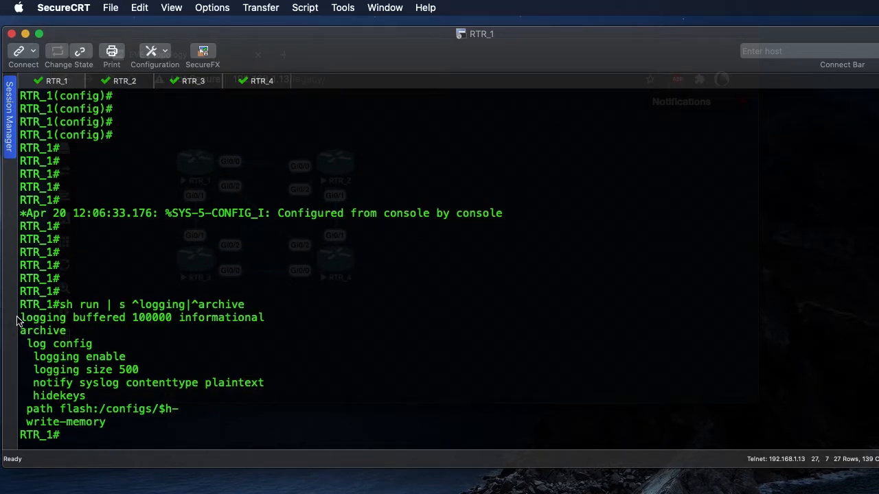
mouse_move(170, 336)
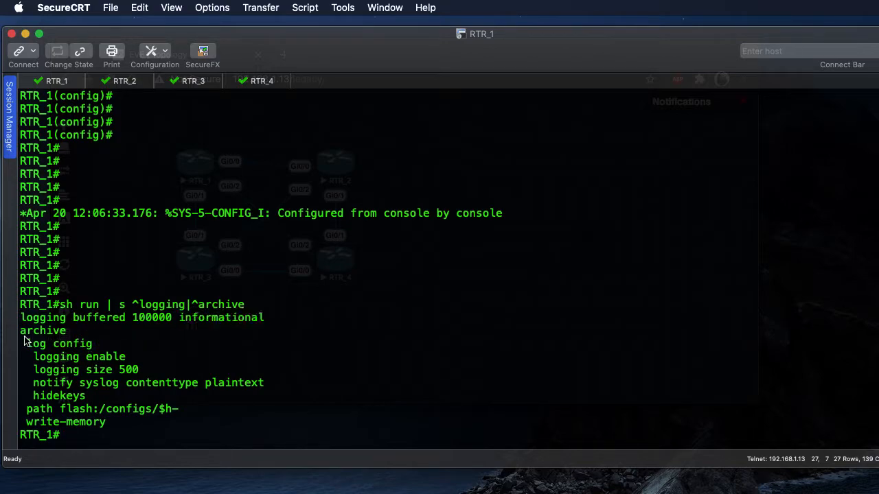
double_click(62, 343)
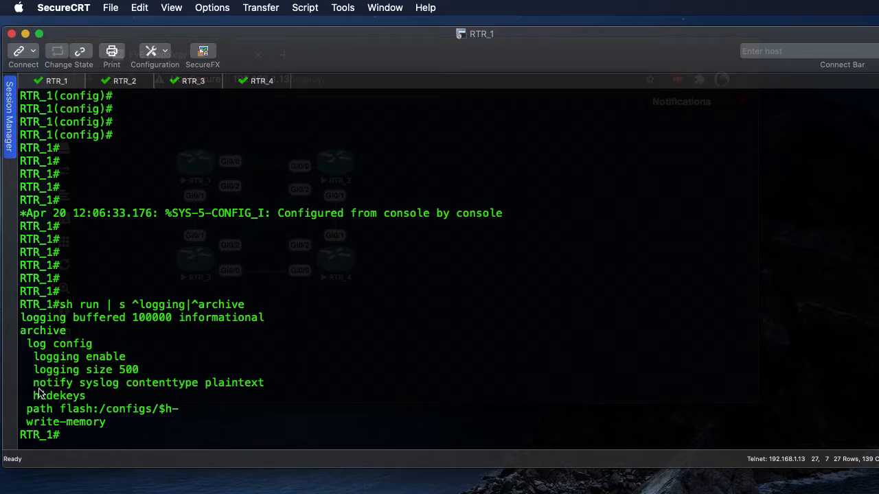
mouse_move(91, 414)
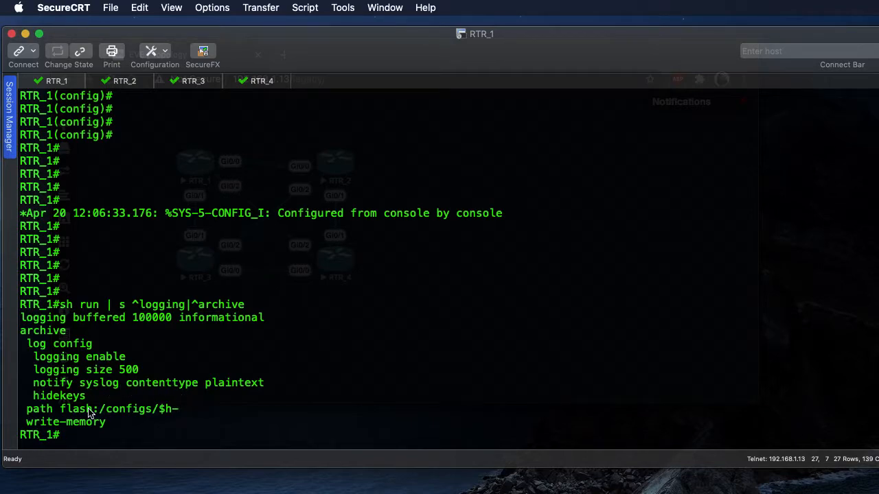
mouse_move(43, 414)
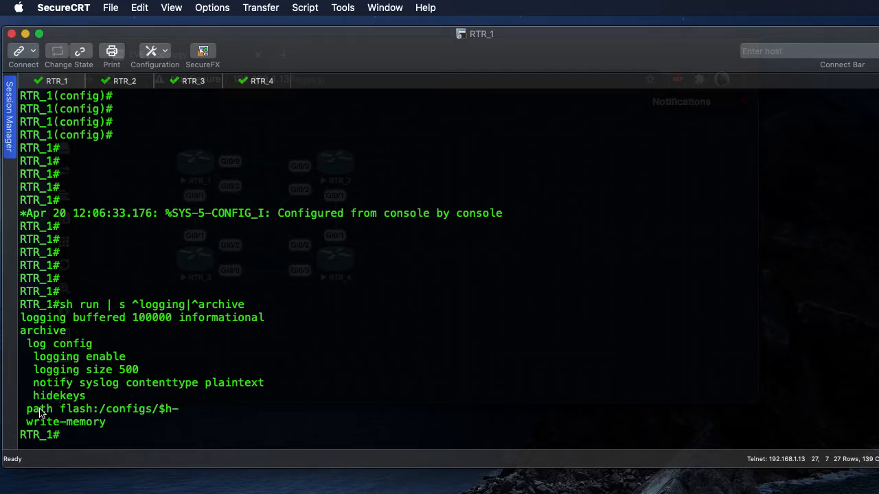
mouse_move(99, 427)
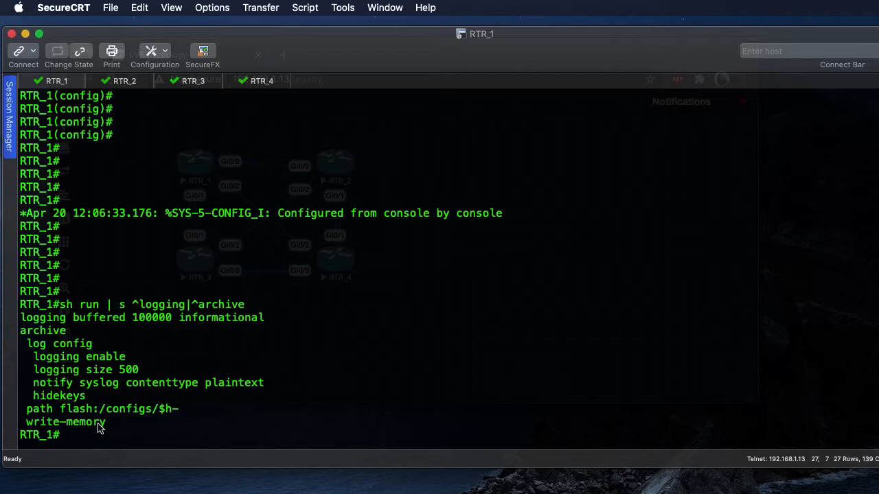
mouse_move(127, 422)
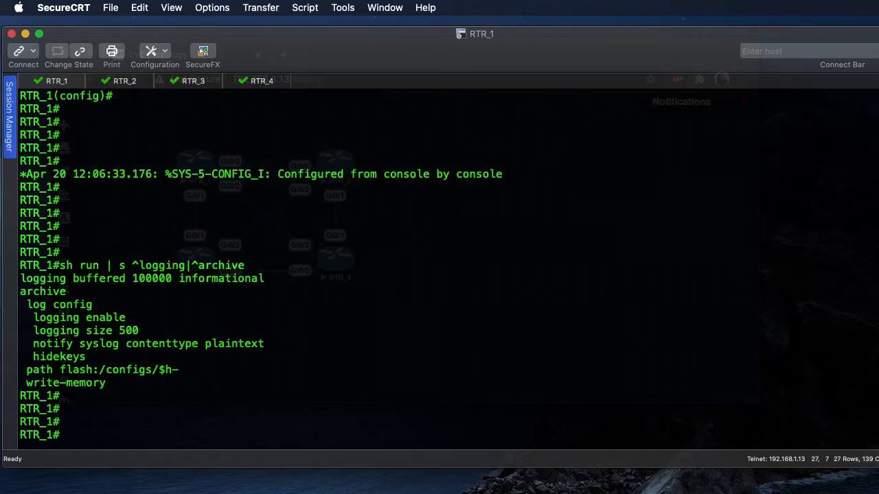
mouse_move(433, 54)
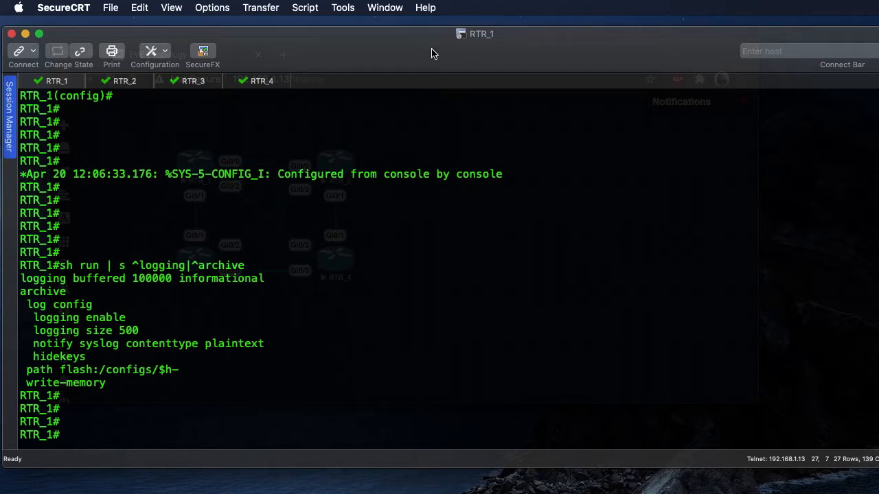
mouse_move(792, 73)
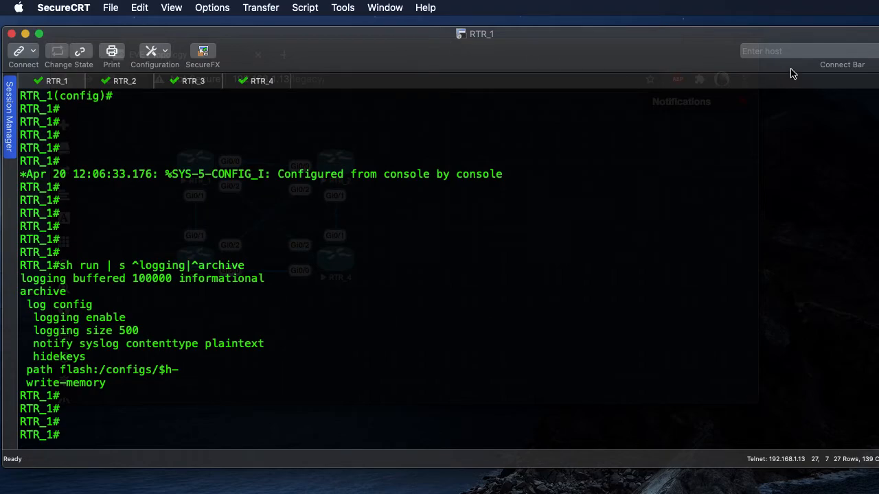